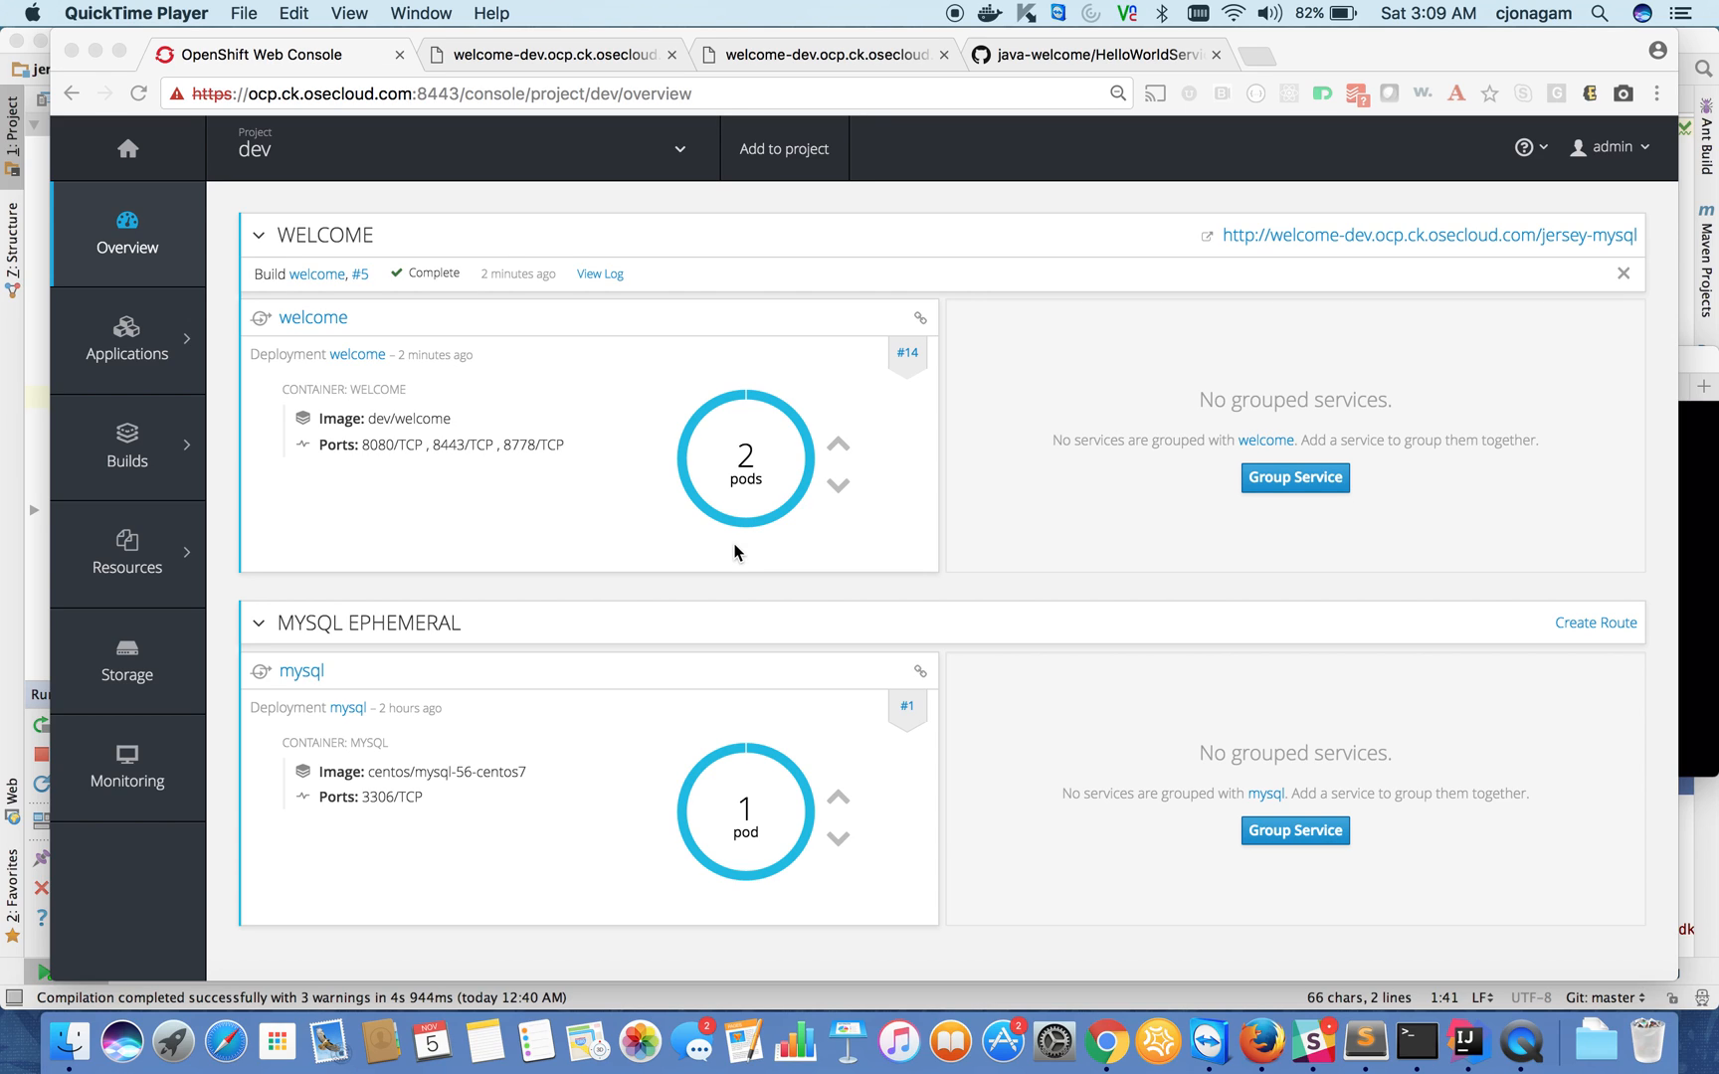
pyautogui.moveTo(990, 458)
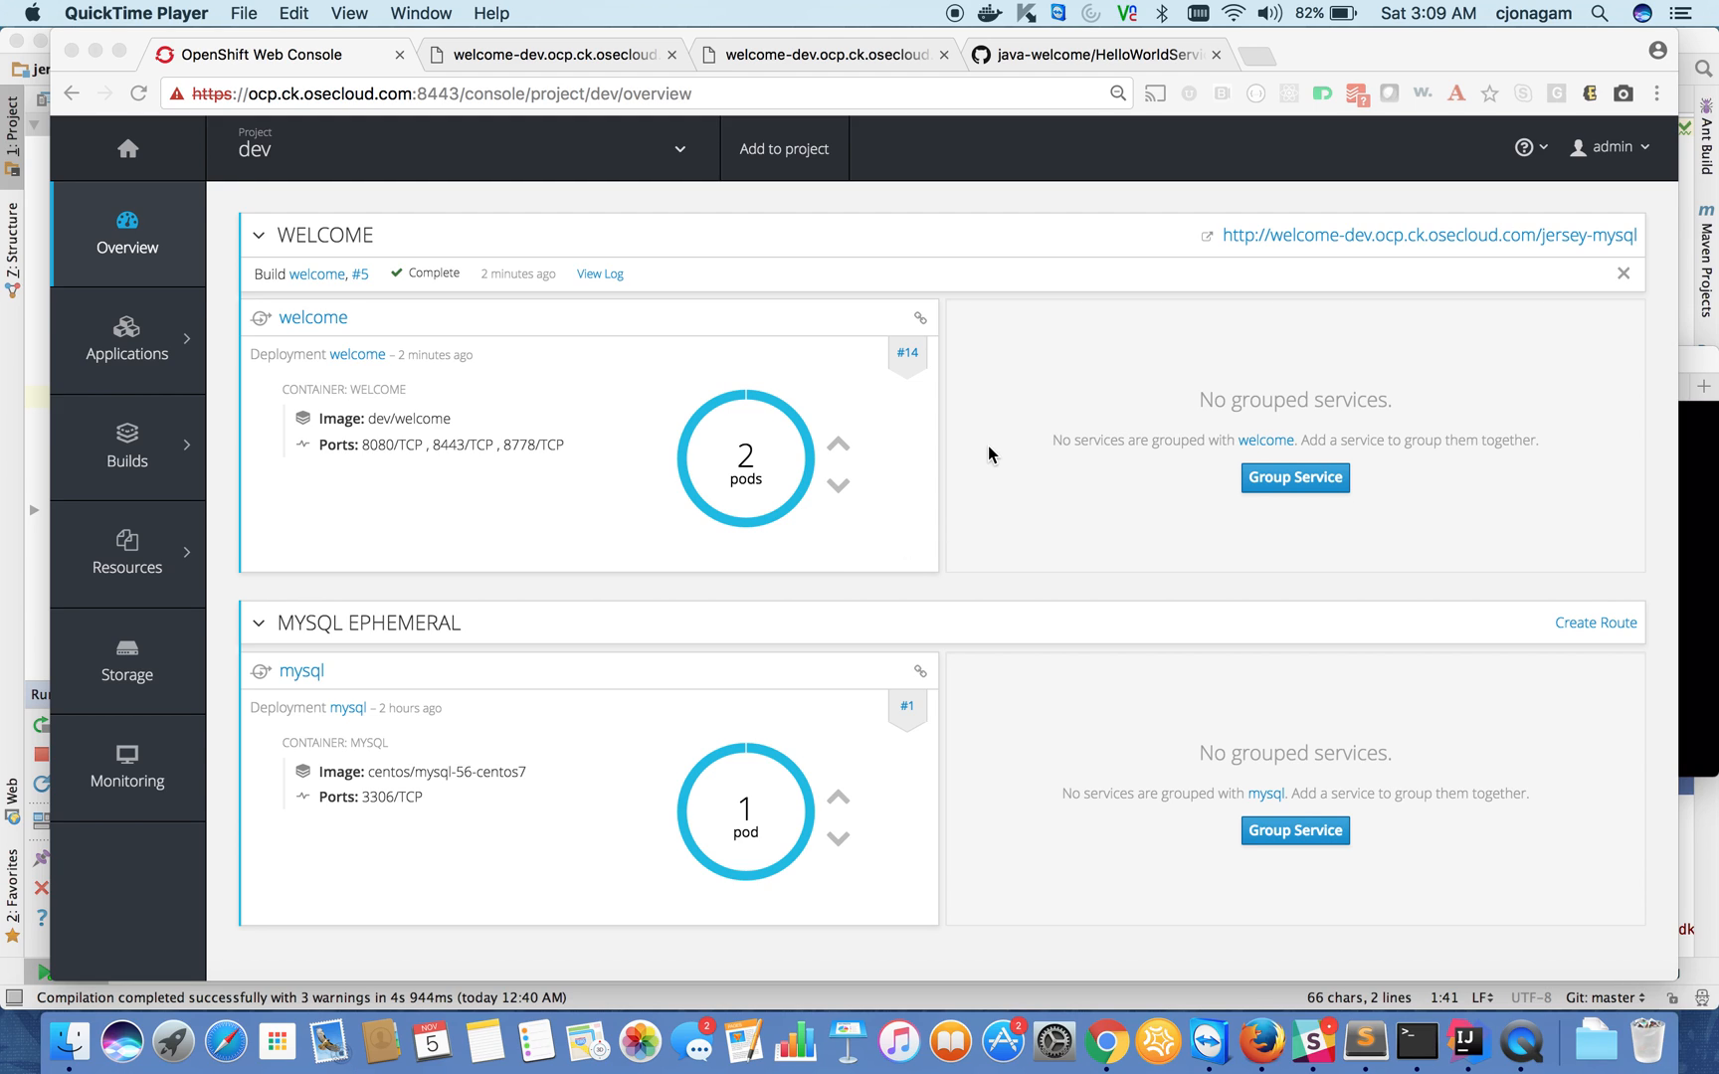
pyautogui.moveTo(844, 249)
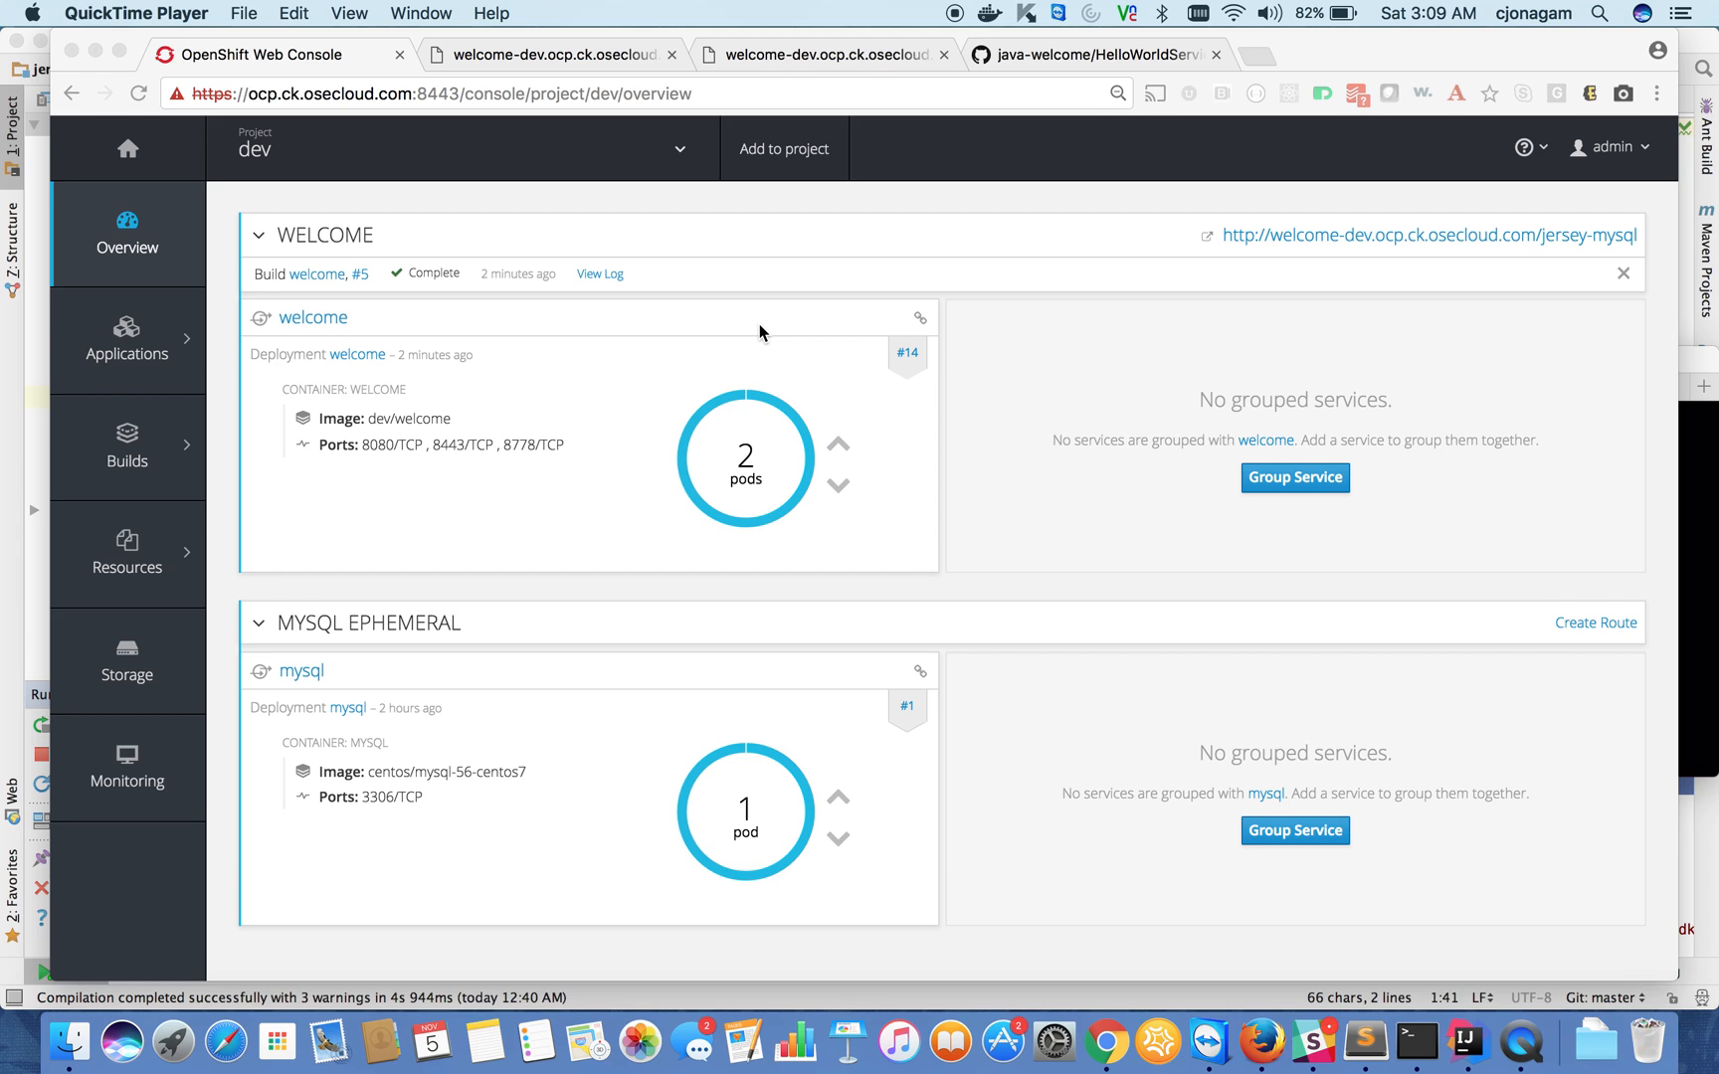
pyautogui.moveTo(326, 362)
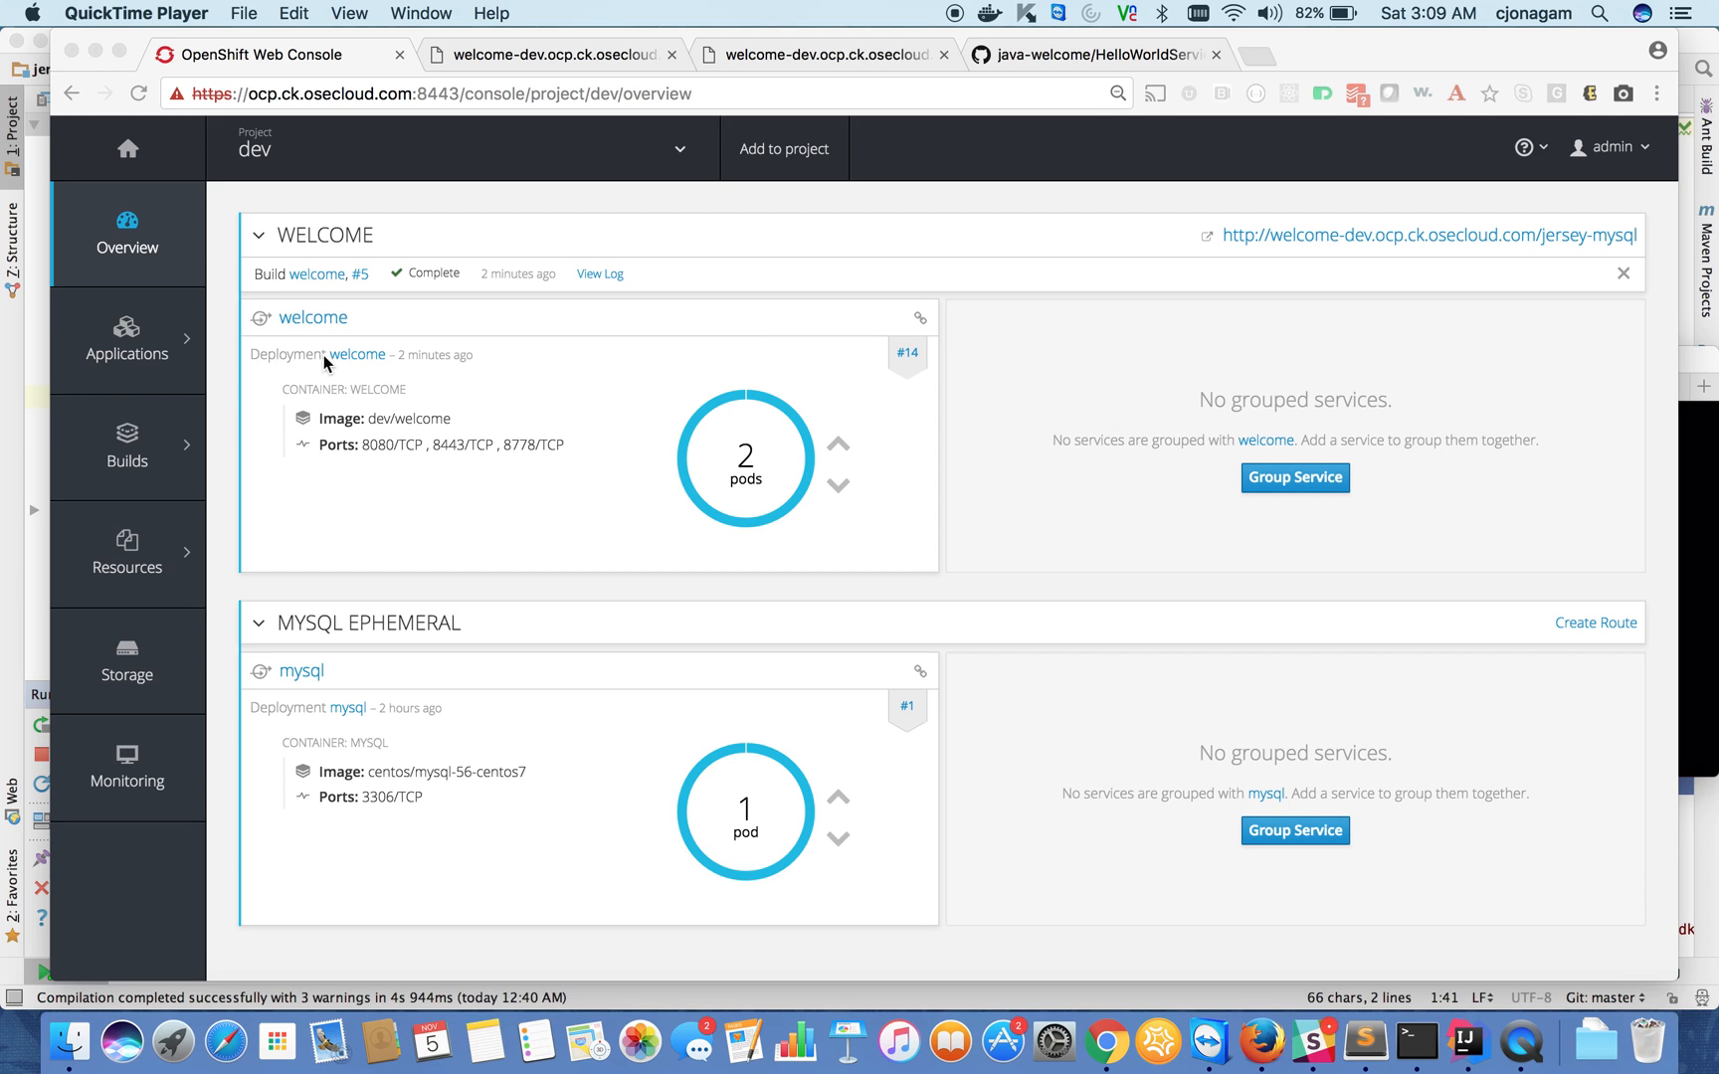
pyautogui.moveTo(562, 355)
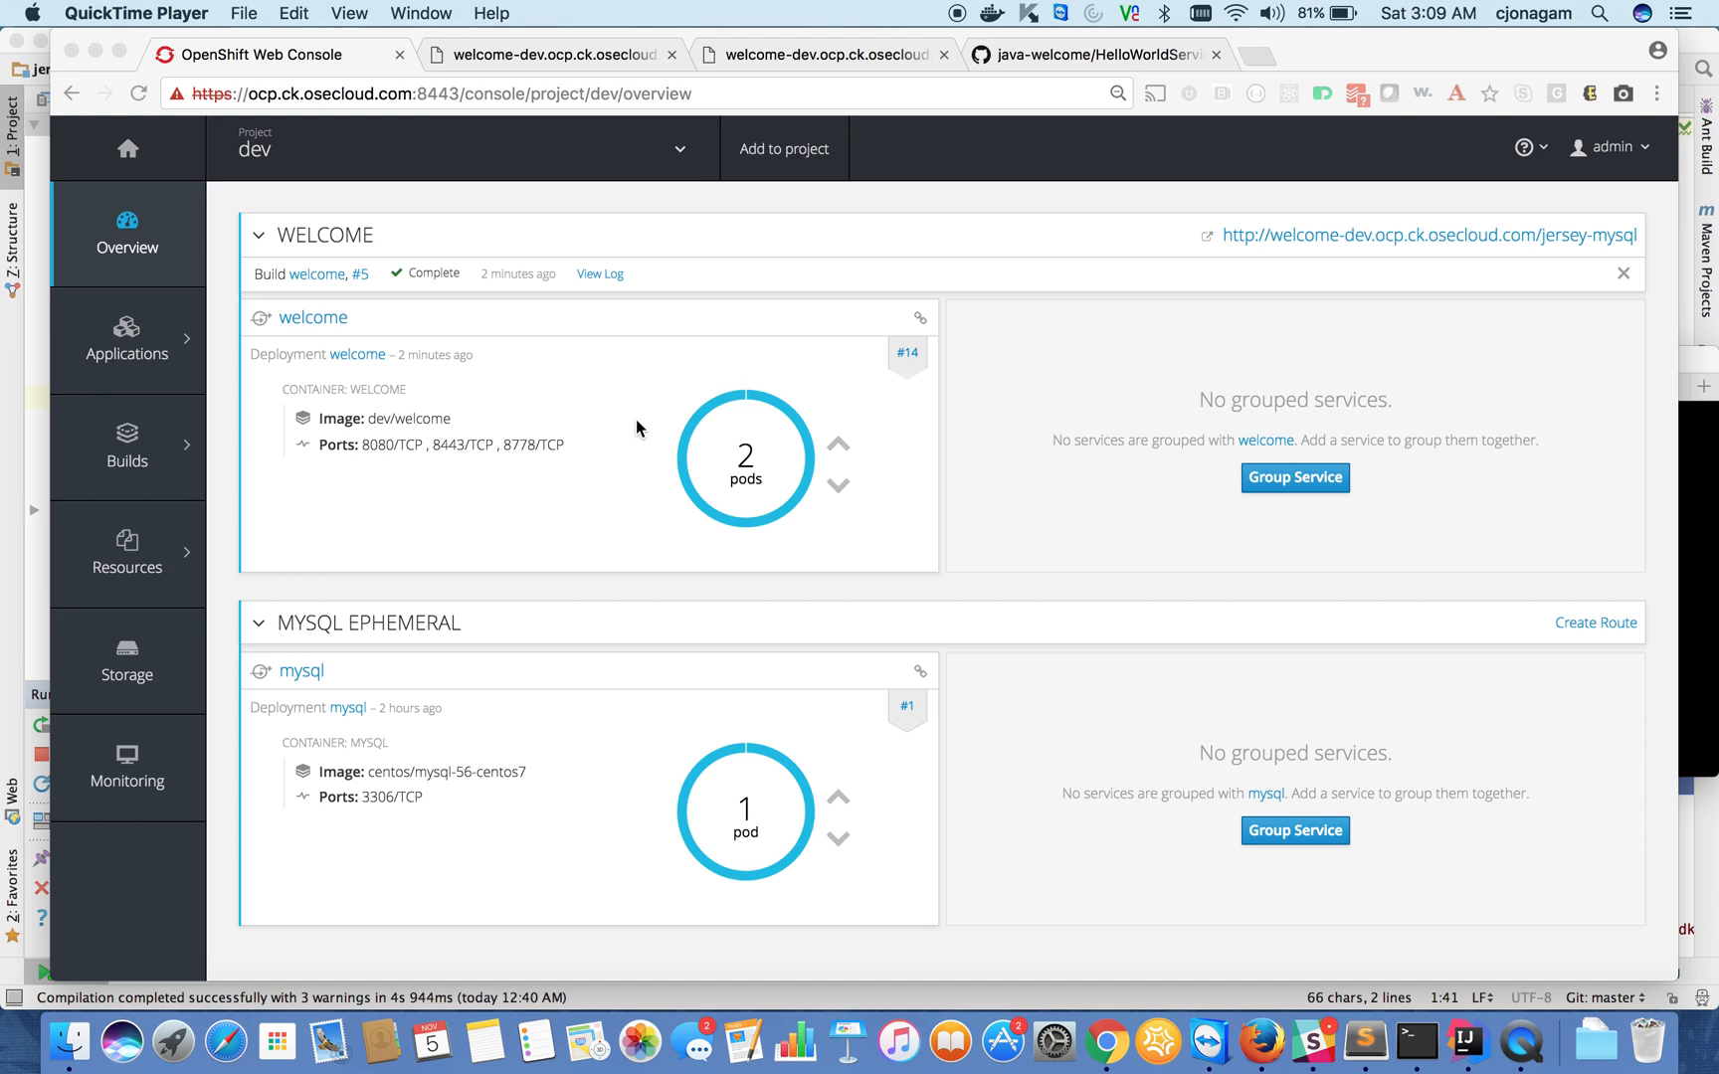
pyautogui.moveTo(666, 212)
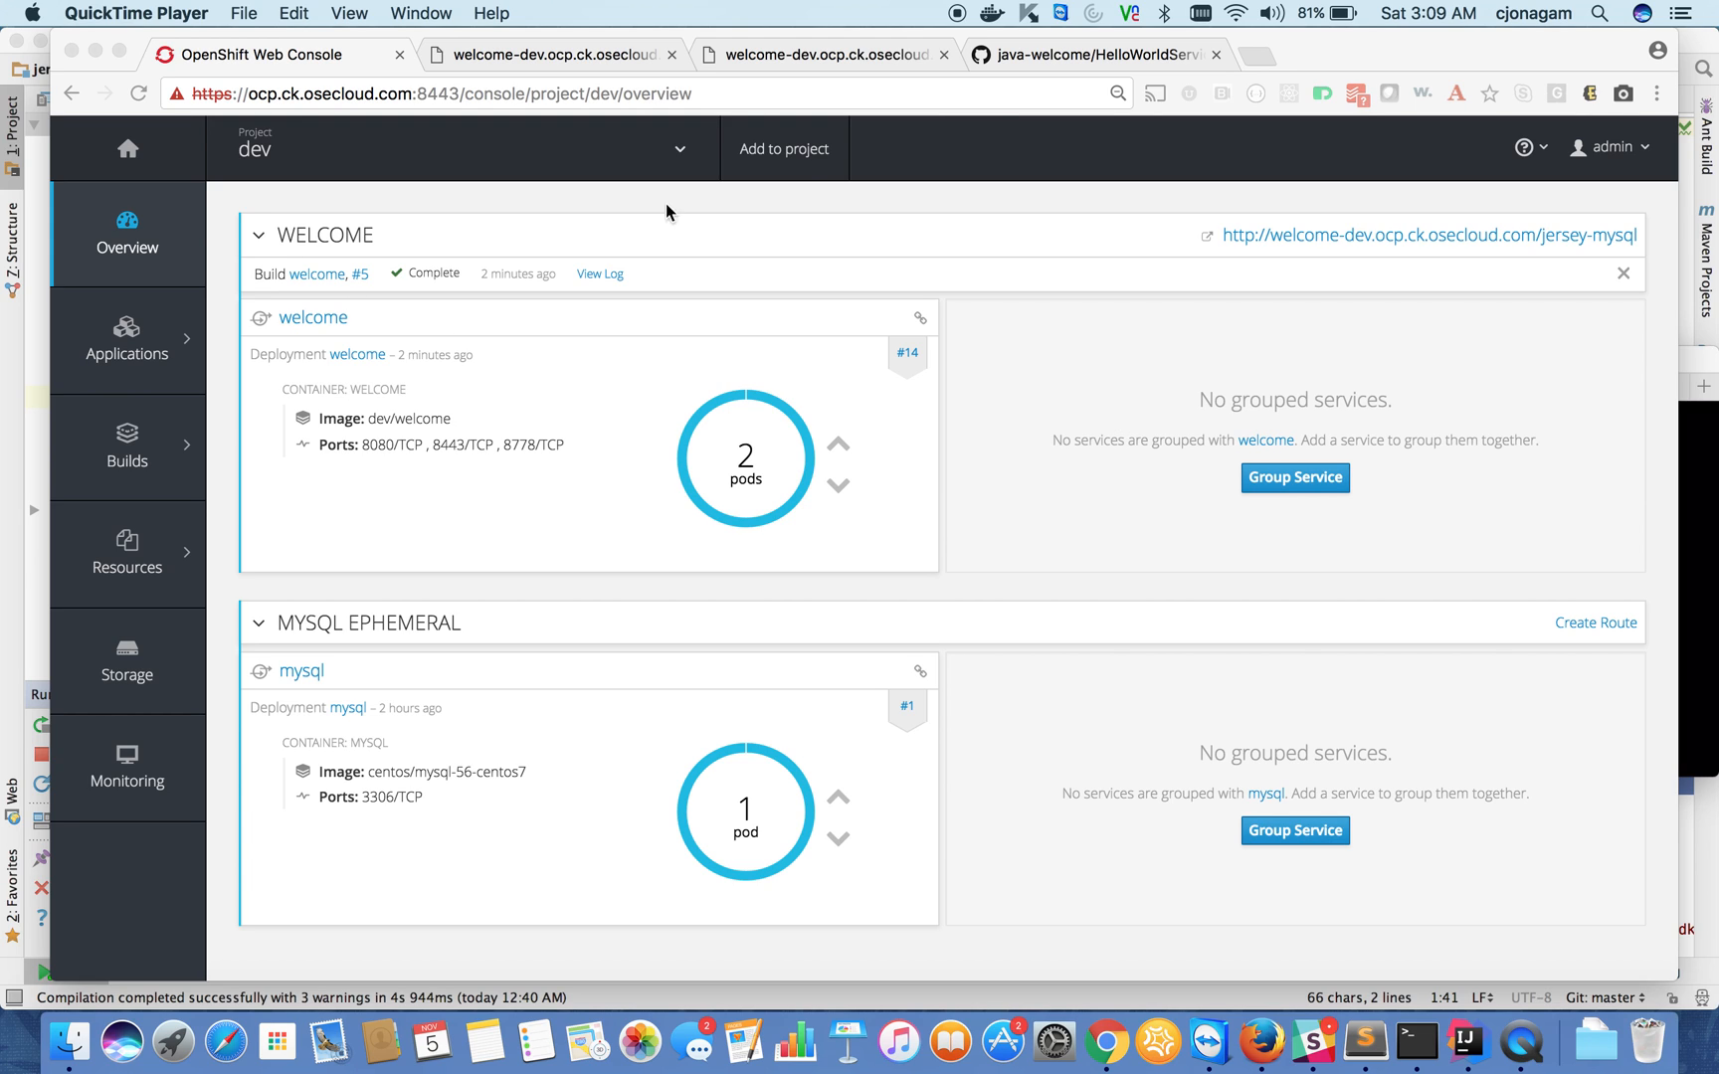
pyautogui.moveTo(162, 360)
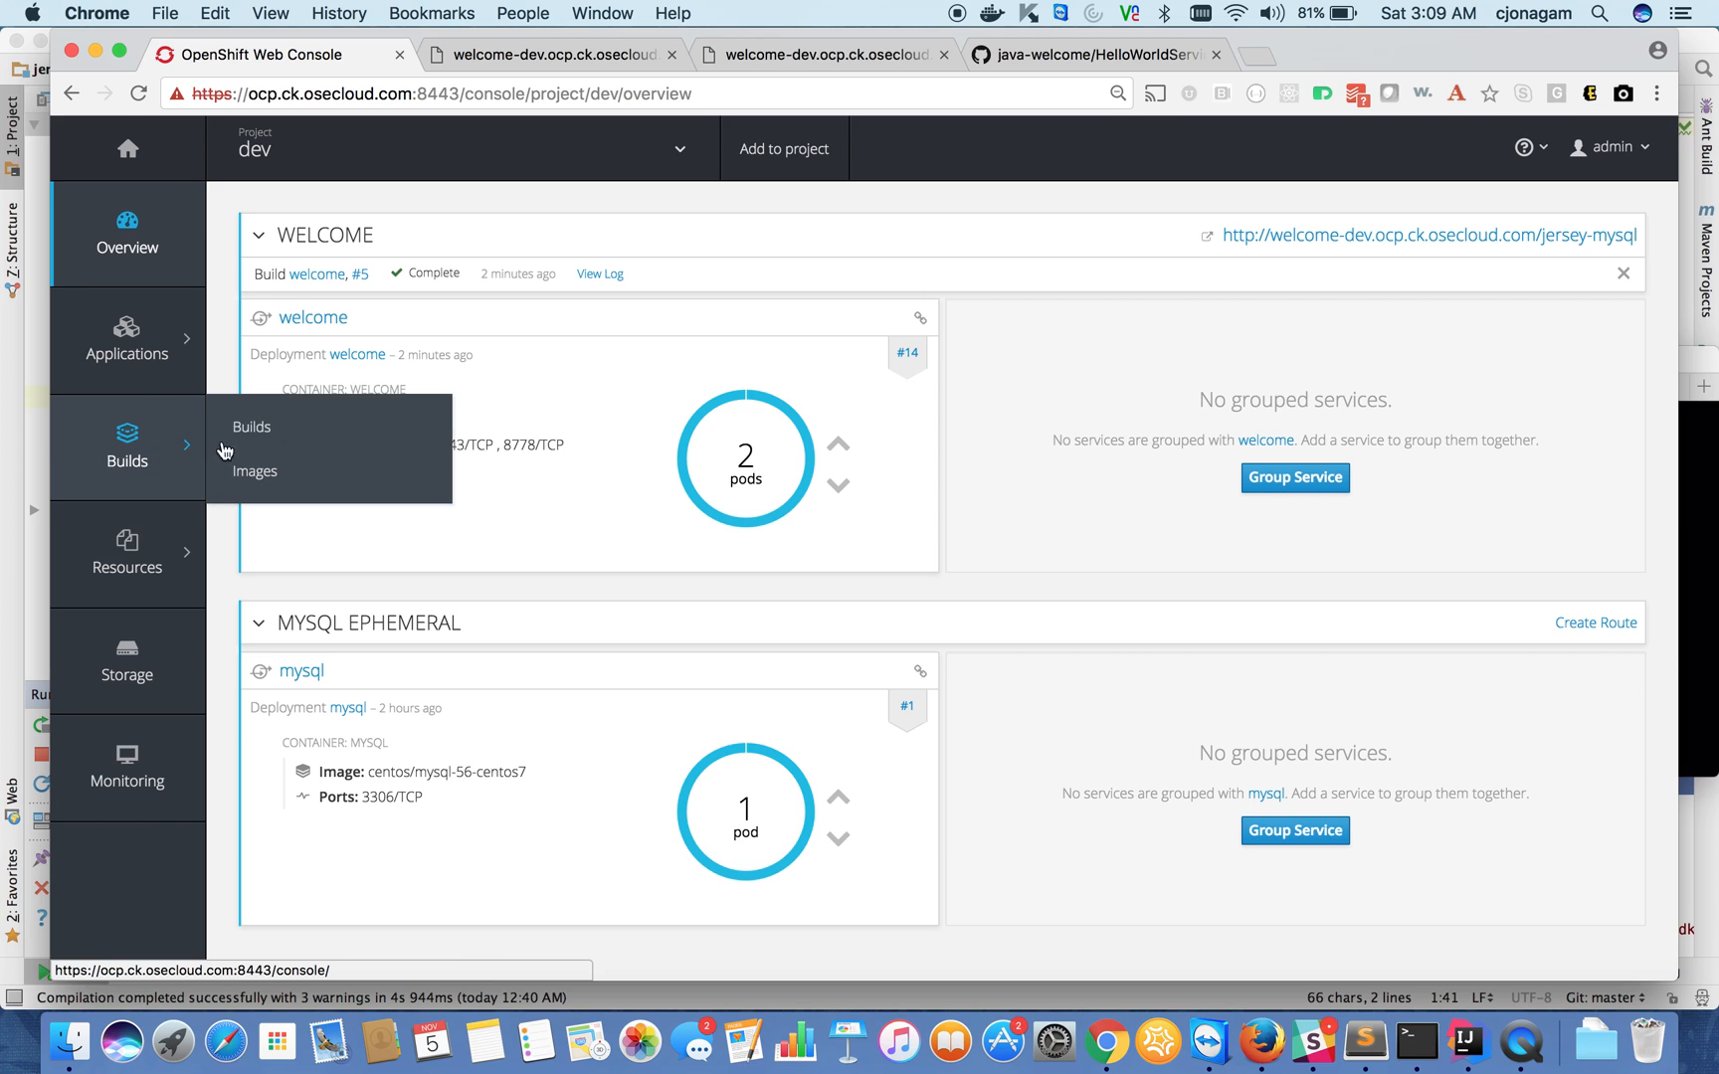
# - Review the welcome build in the OpenShift builds list, then move over to the GitHub repository
pyautogui.click(250, 427)
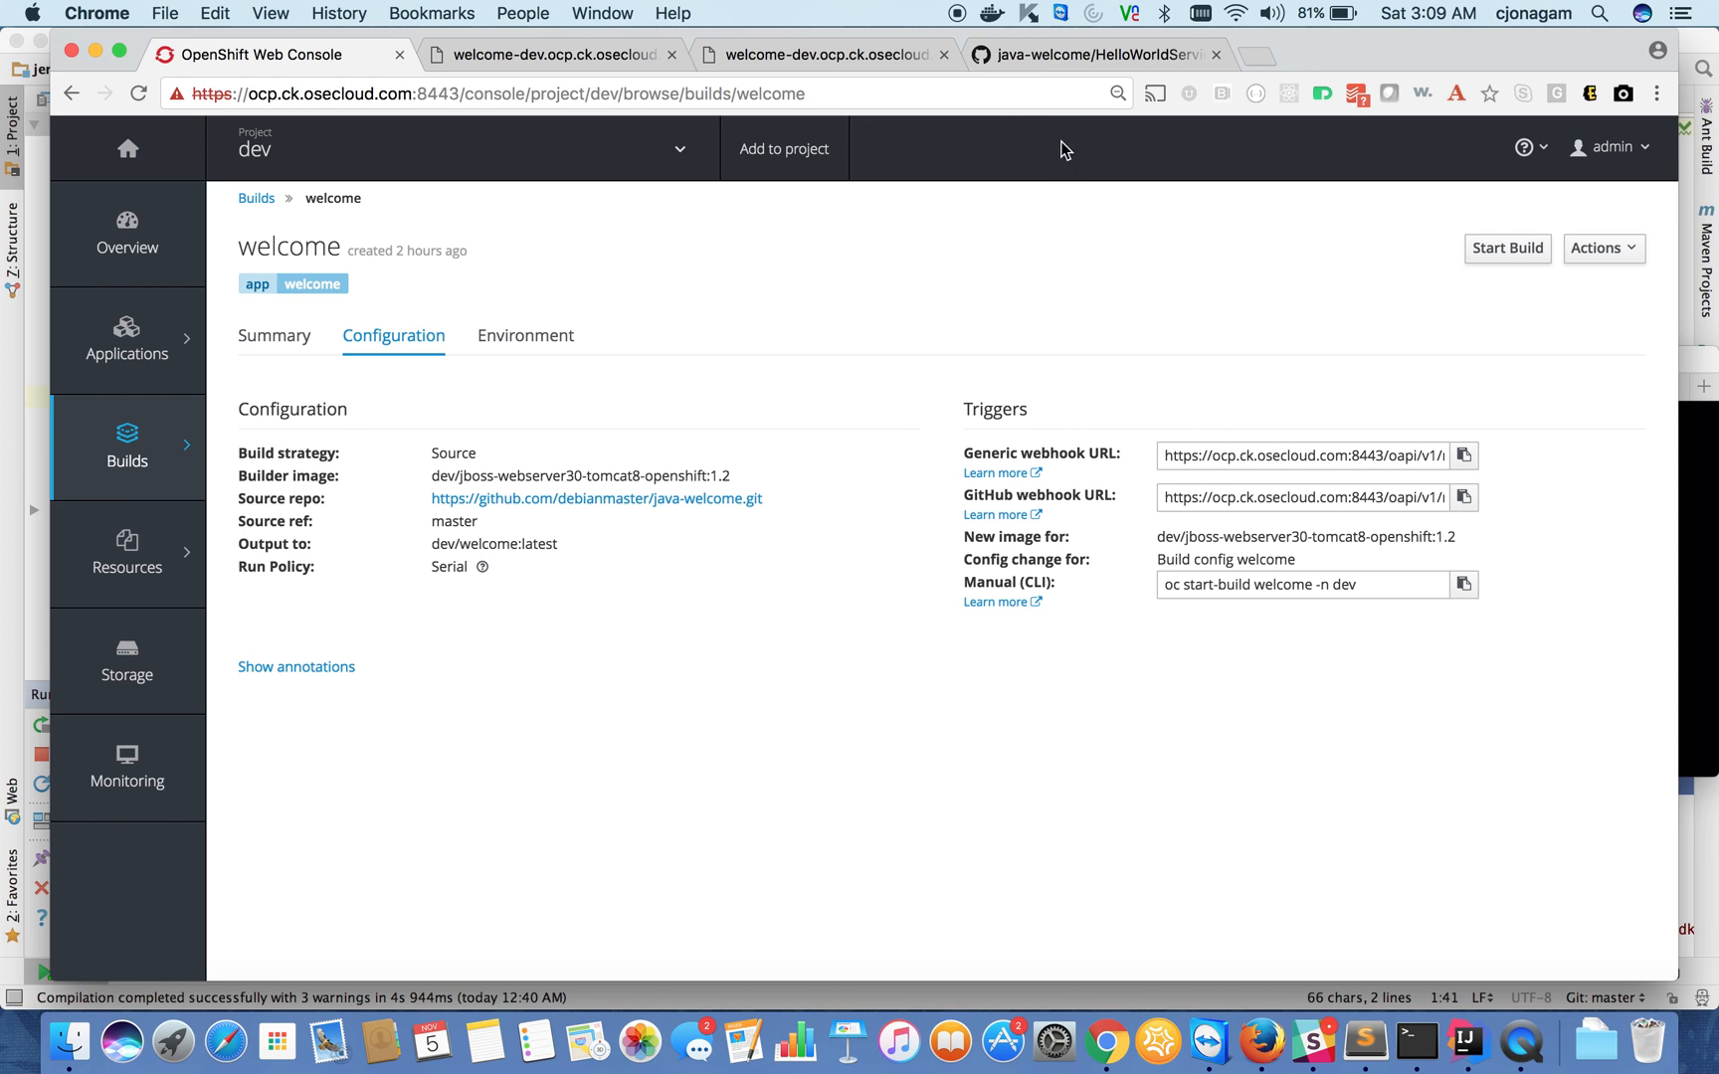
pyautogui.click(1091, 54)
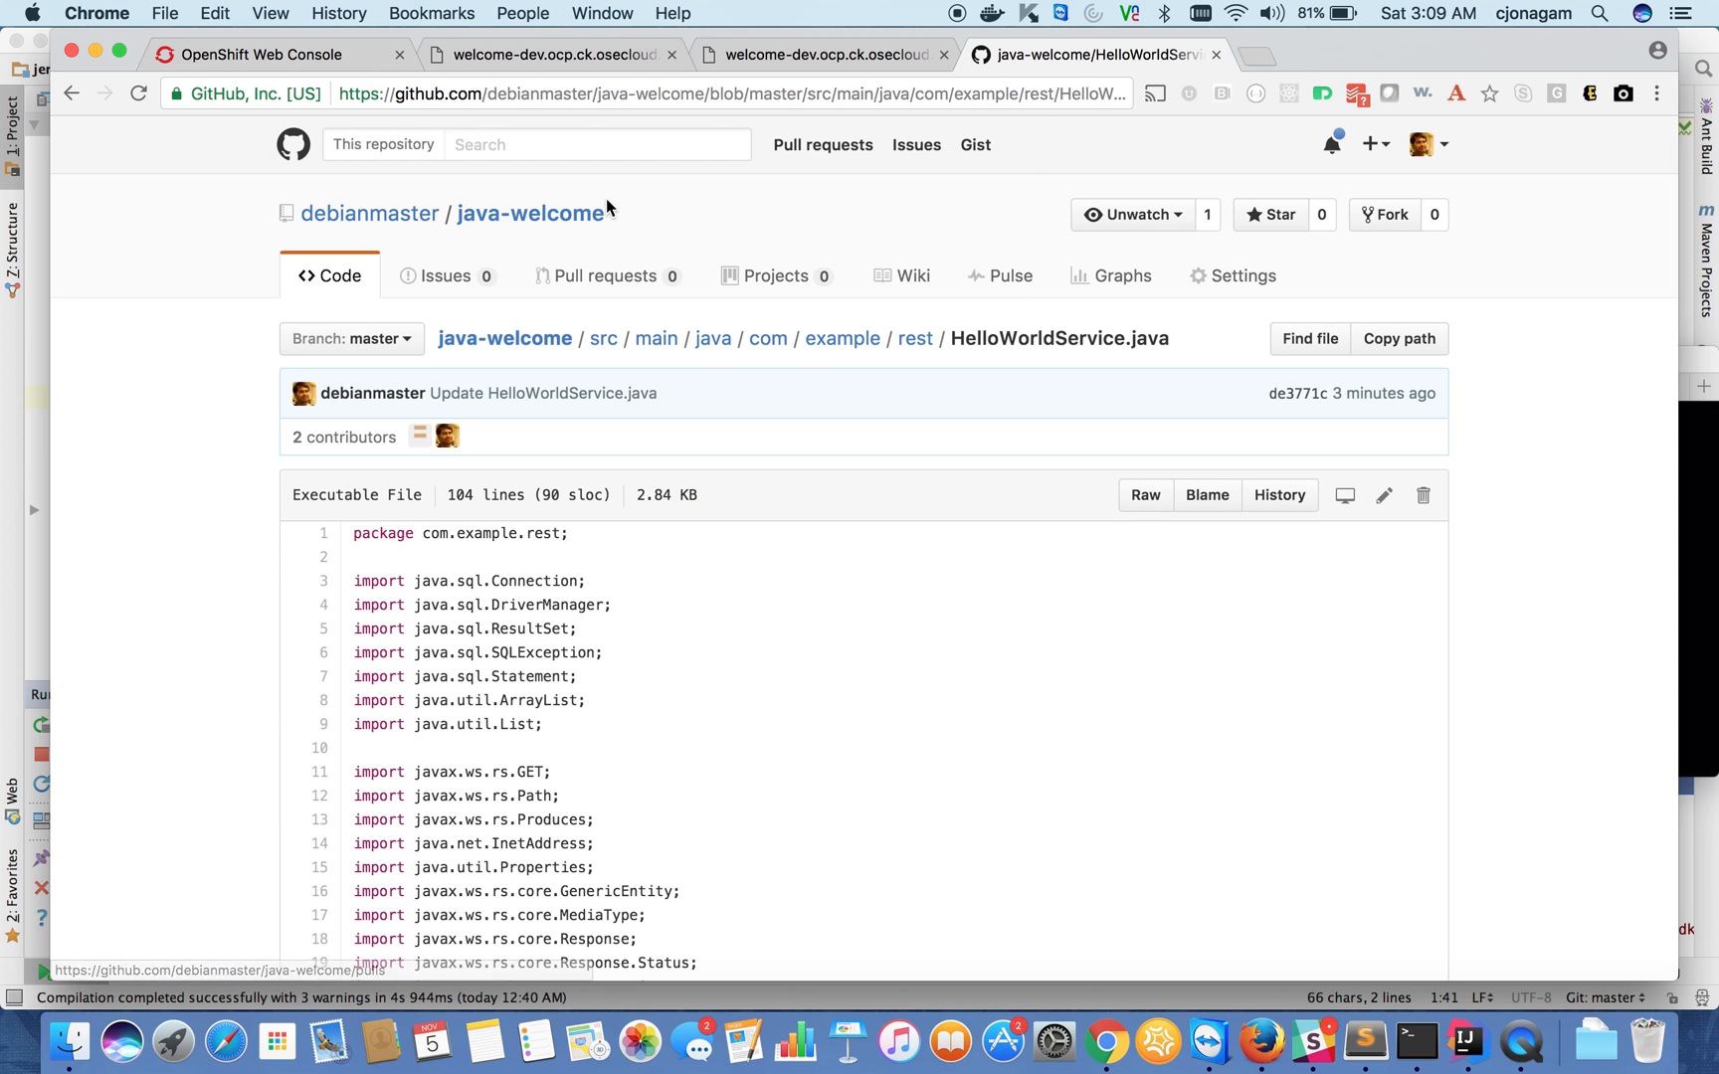
# - Create a java-welcome webhook to the welcome build URL with SSL verification disabled
pyautogui.click(529, 213)
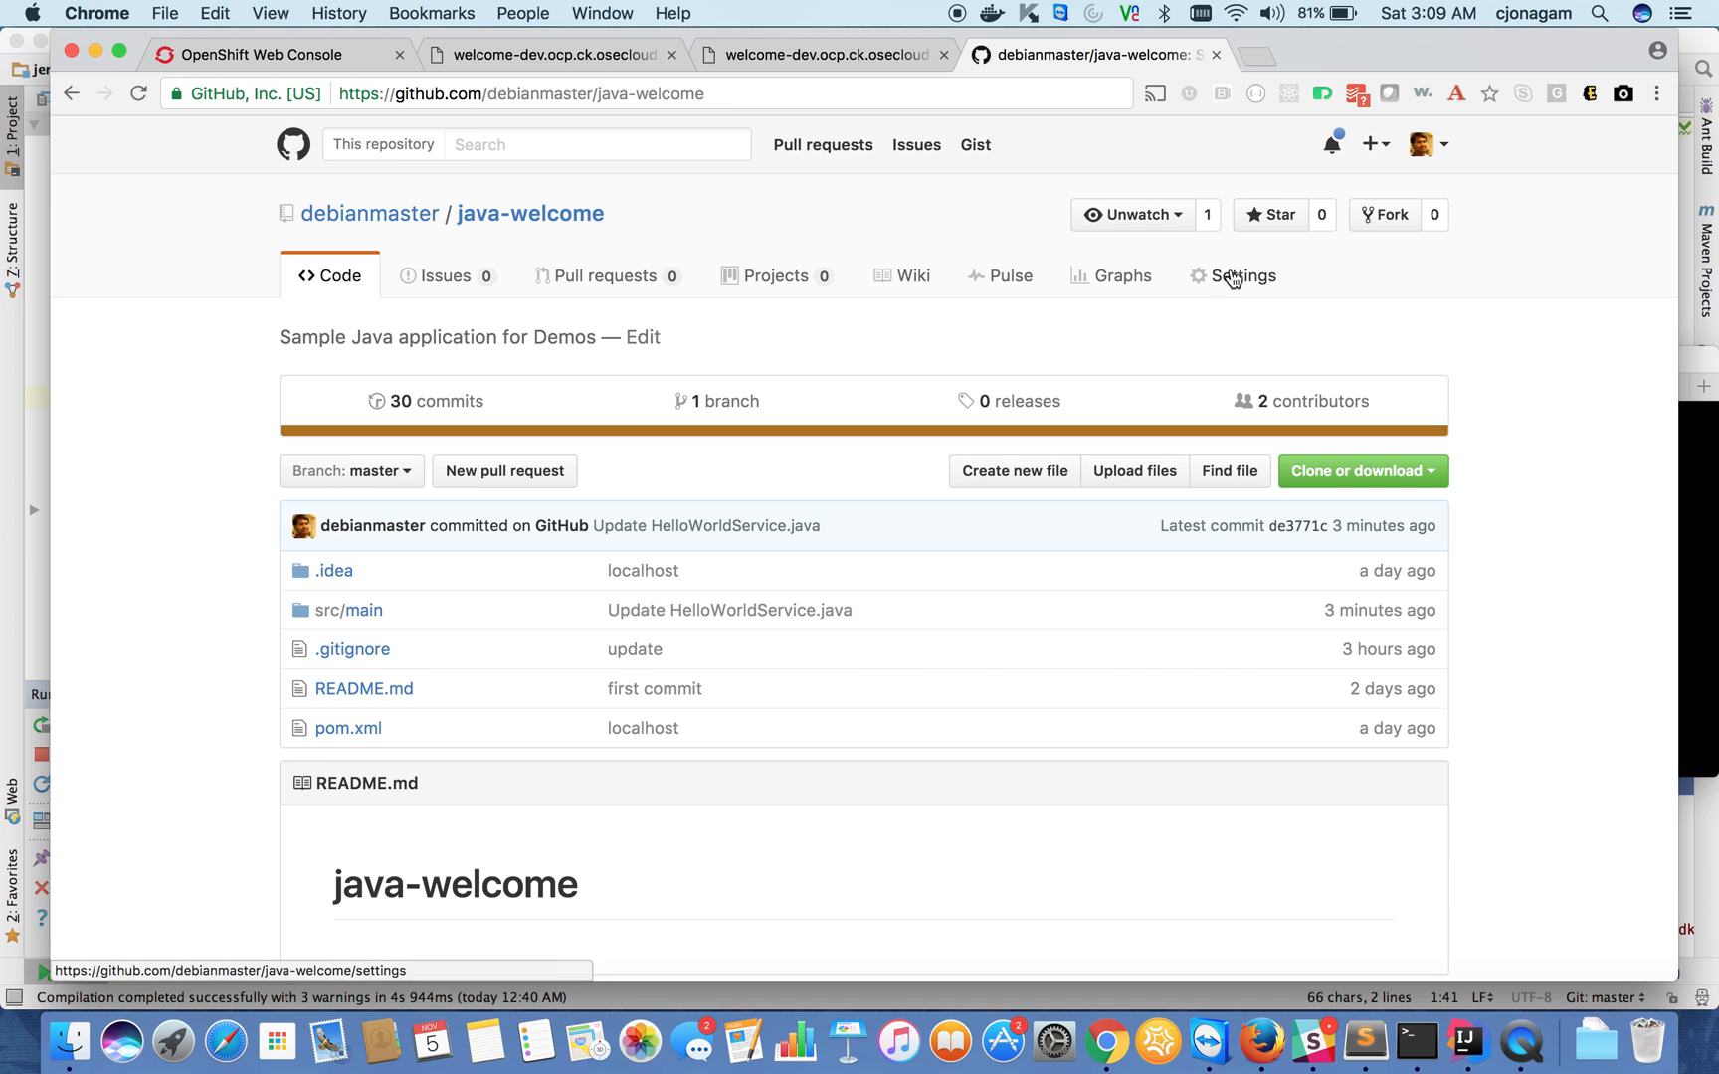
pyautogui.click(1242, 275)
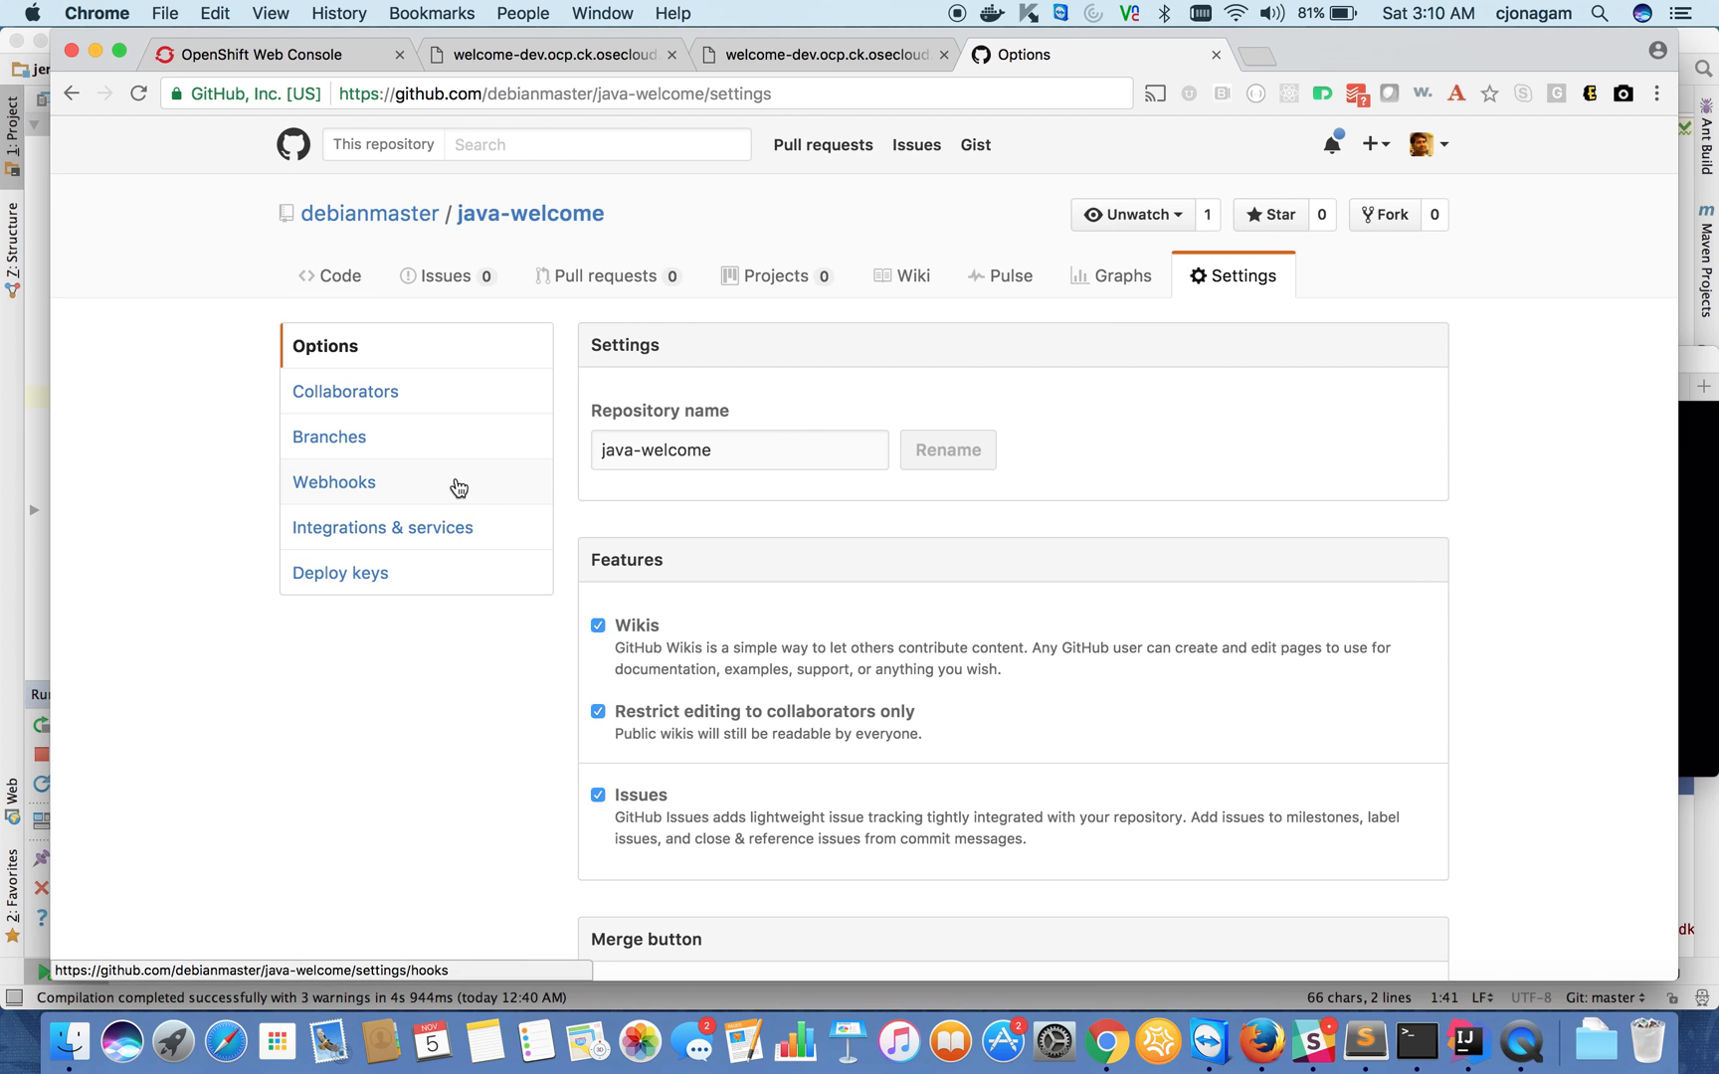
pyautogui.click(333, 482)
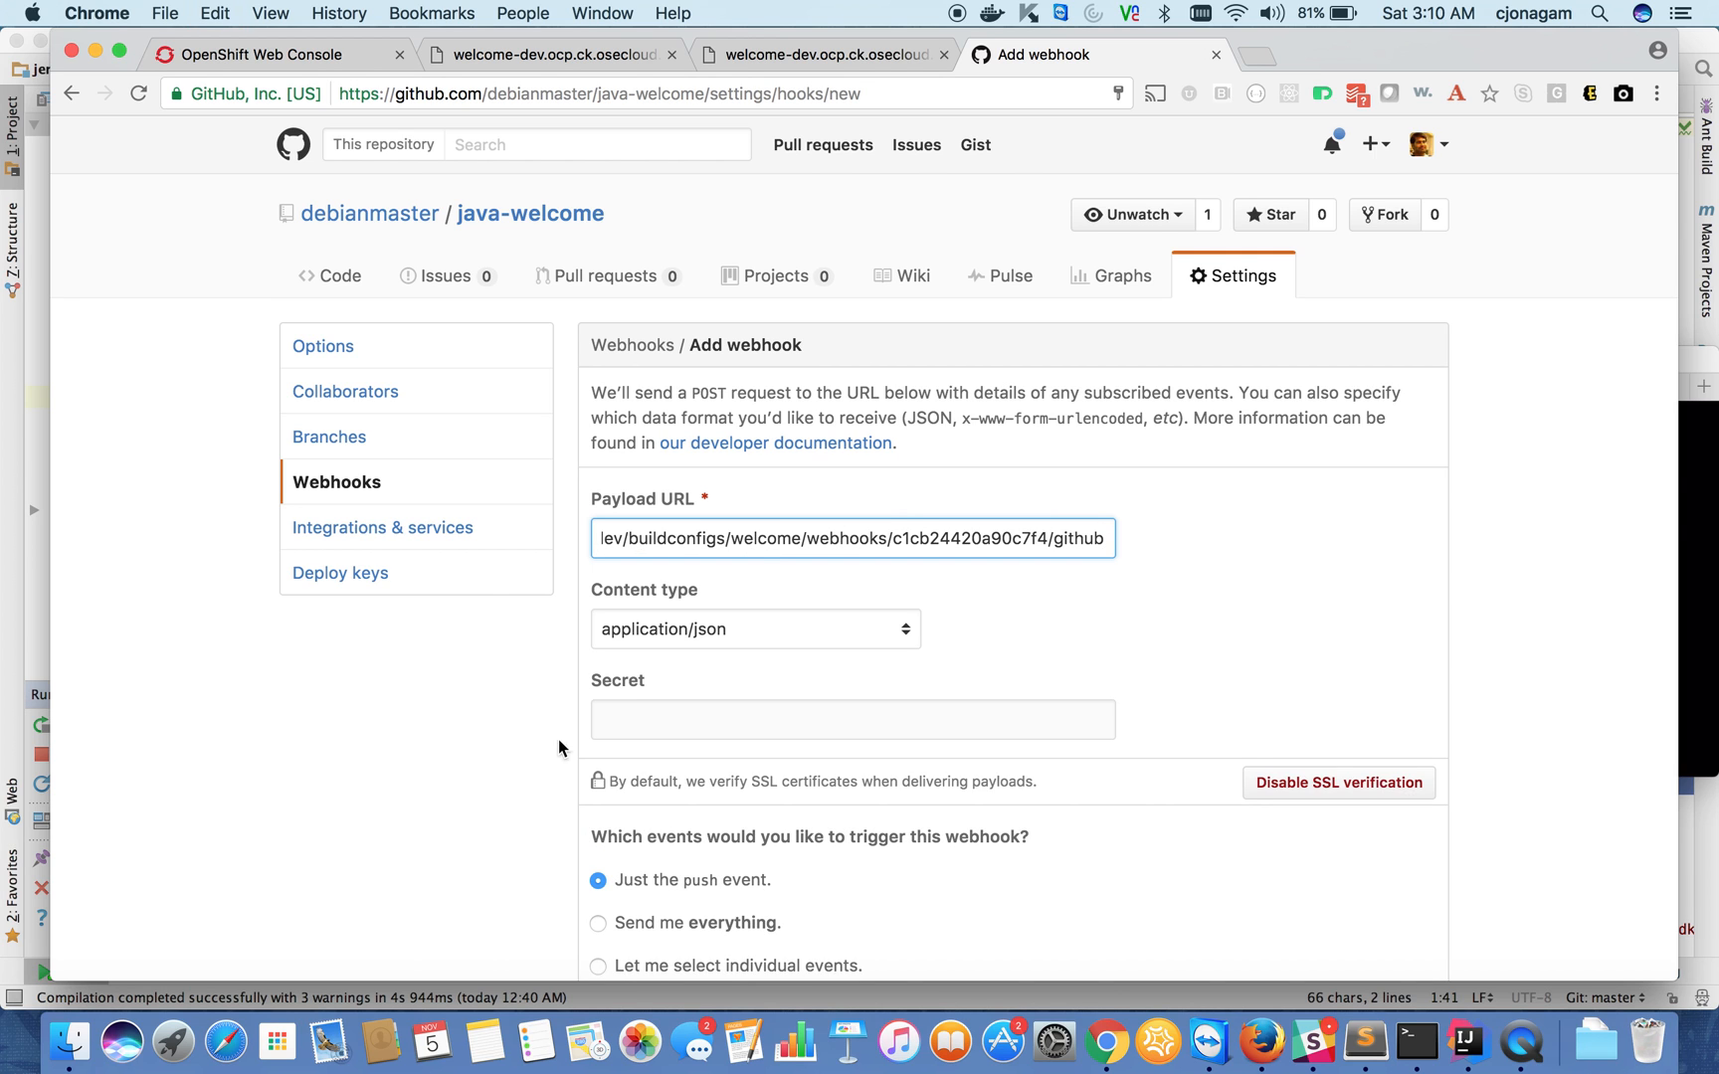
pyautogui.click(1337, 783)
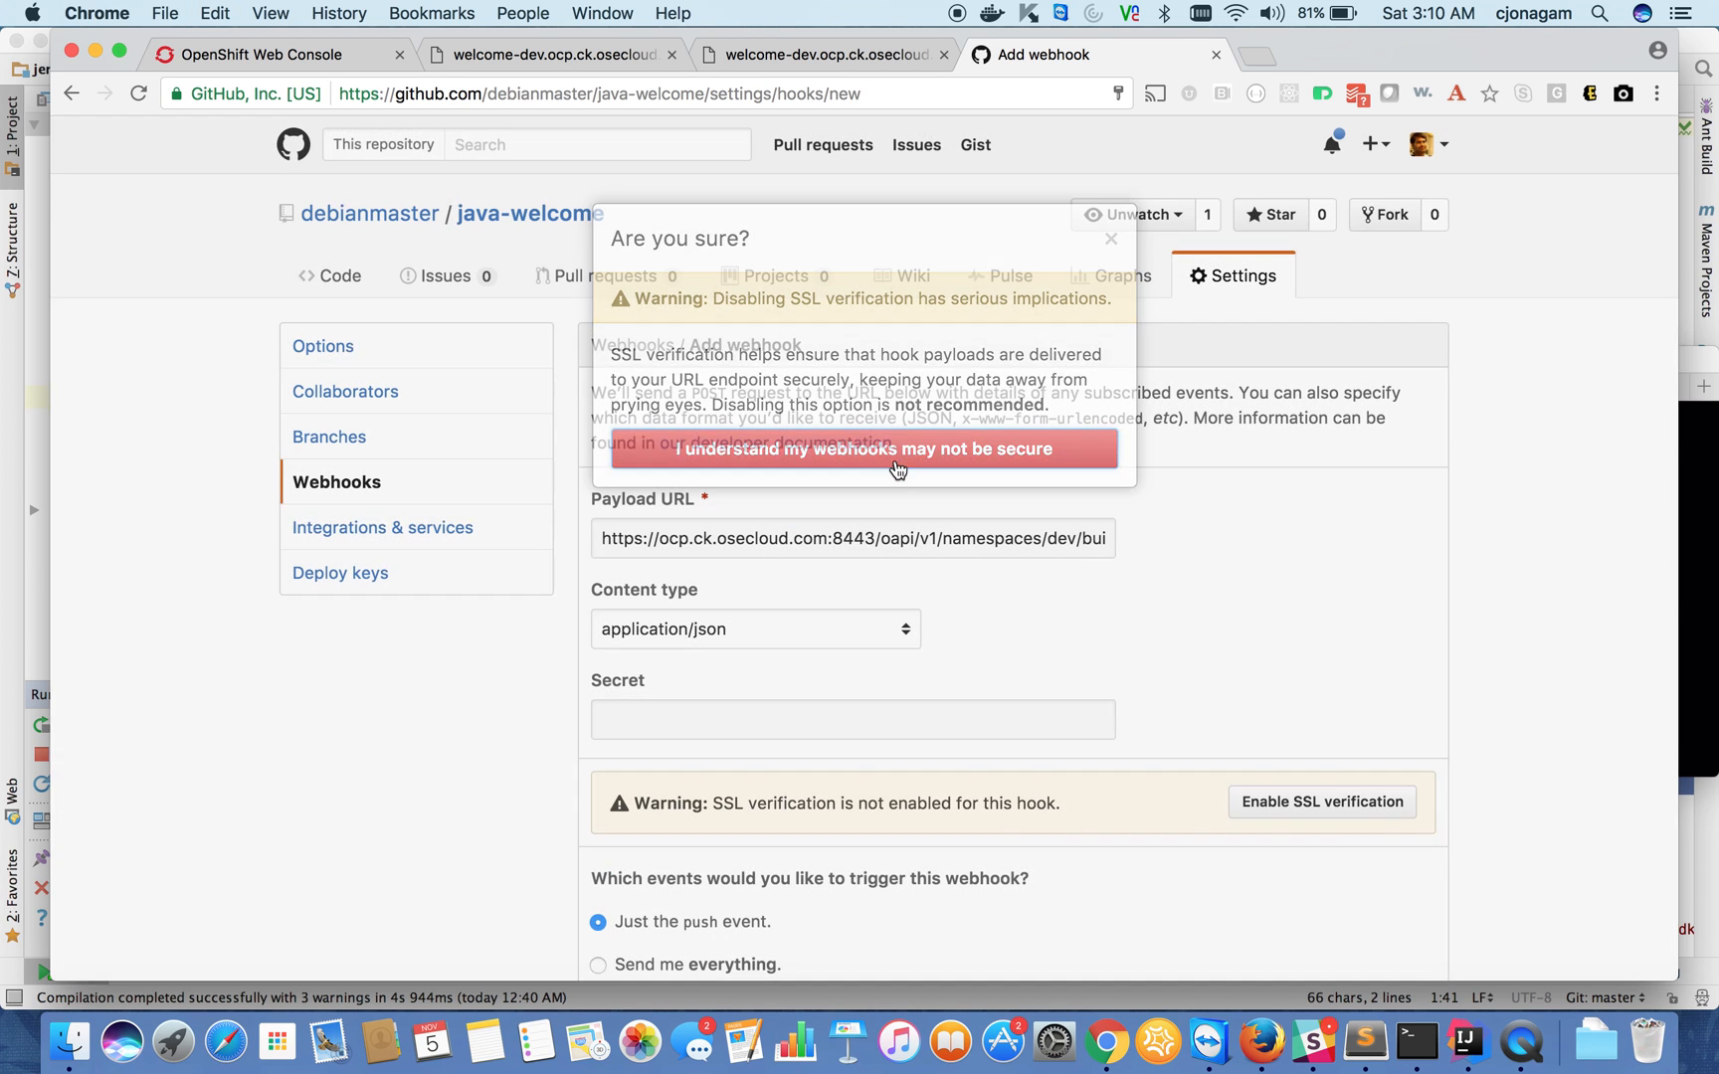
pyautogui.click(863, 449)
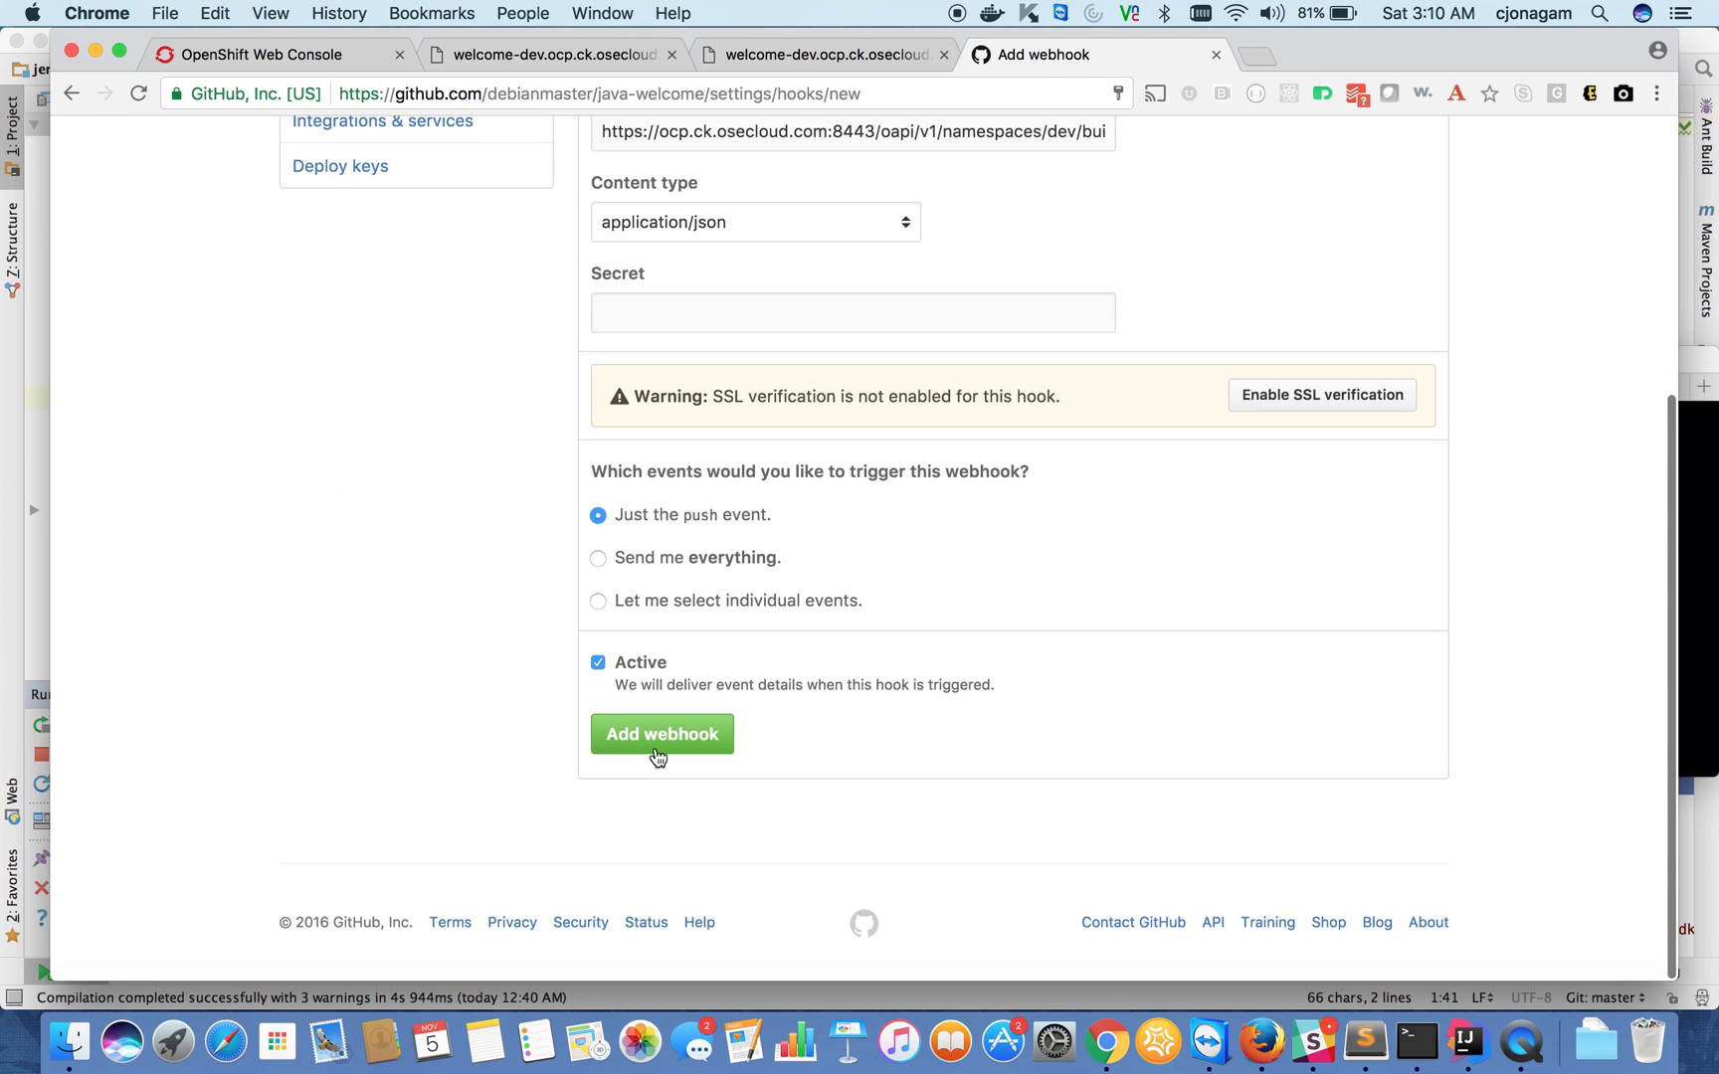
pyautogui.click(662, 733)
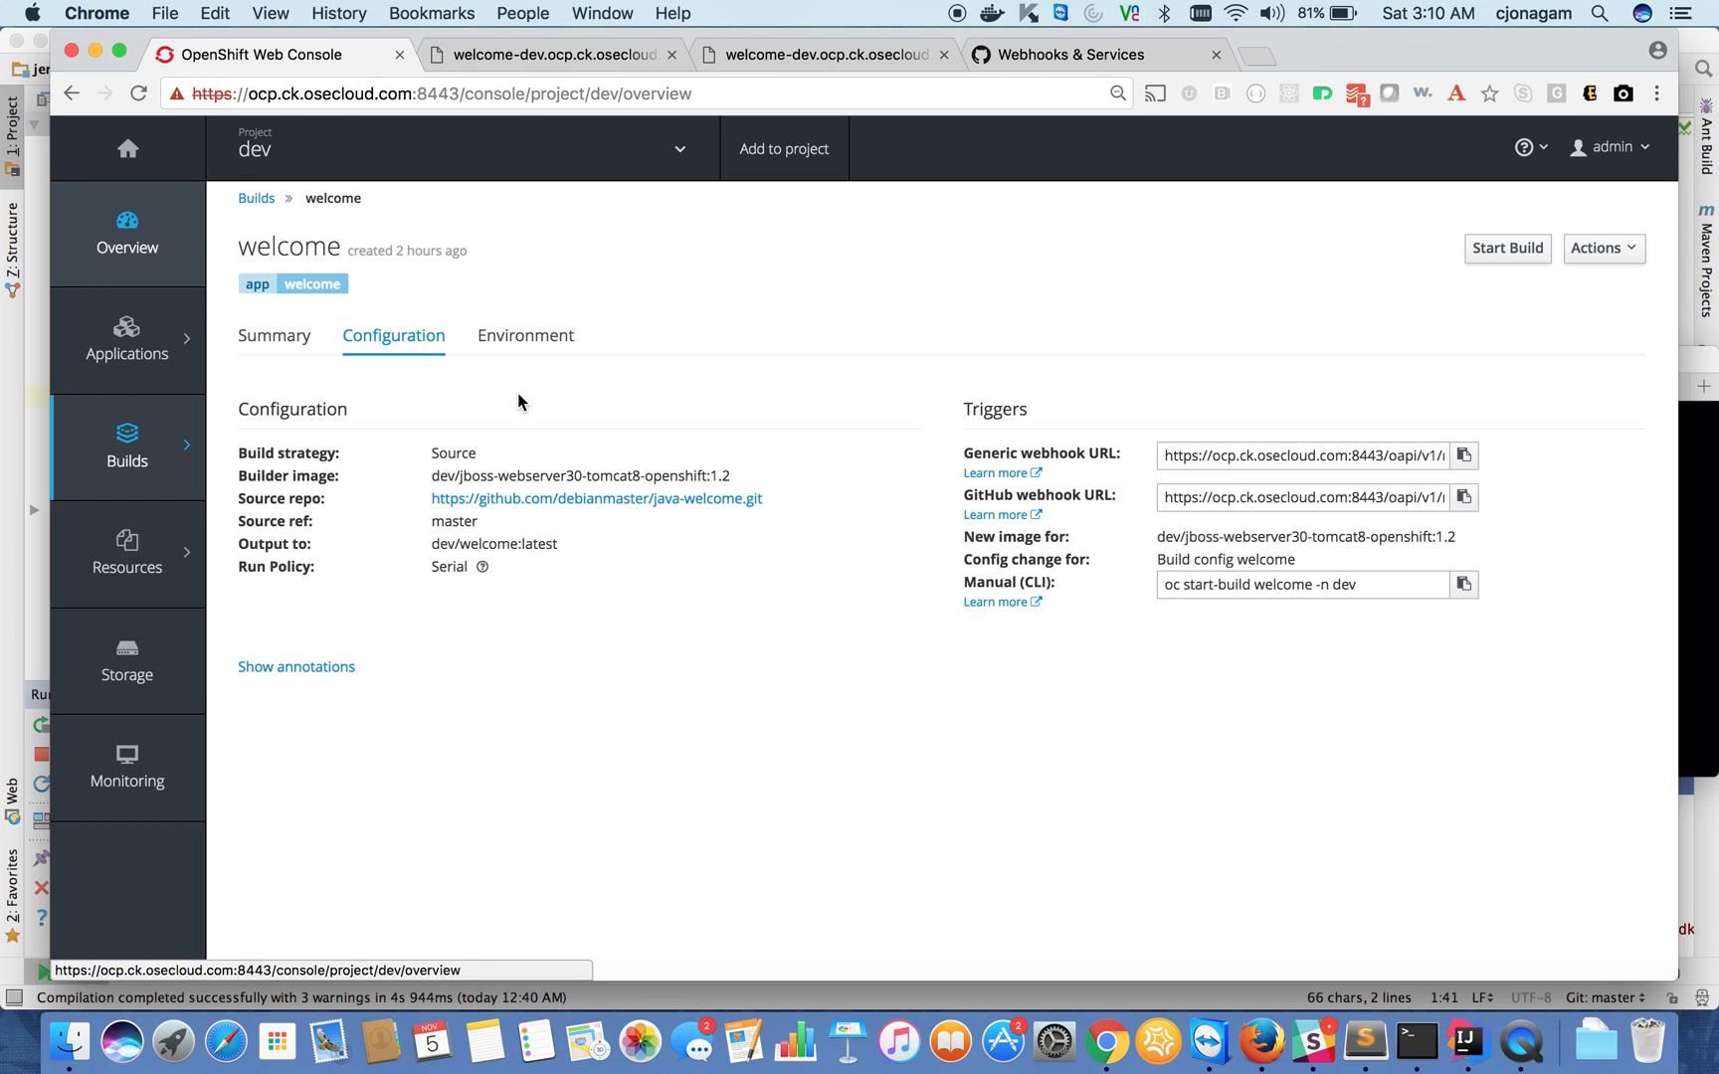
# - Return from the OpenShift build triggers to the java-welcome repository home page
pyautogui.click(126, 234)
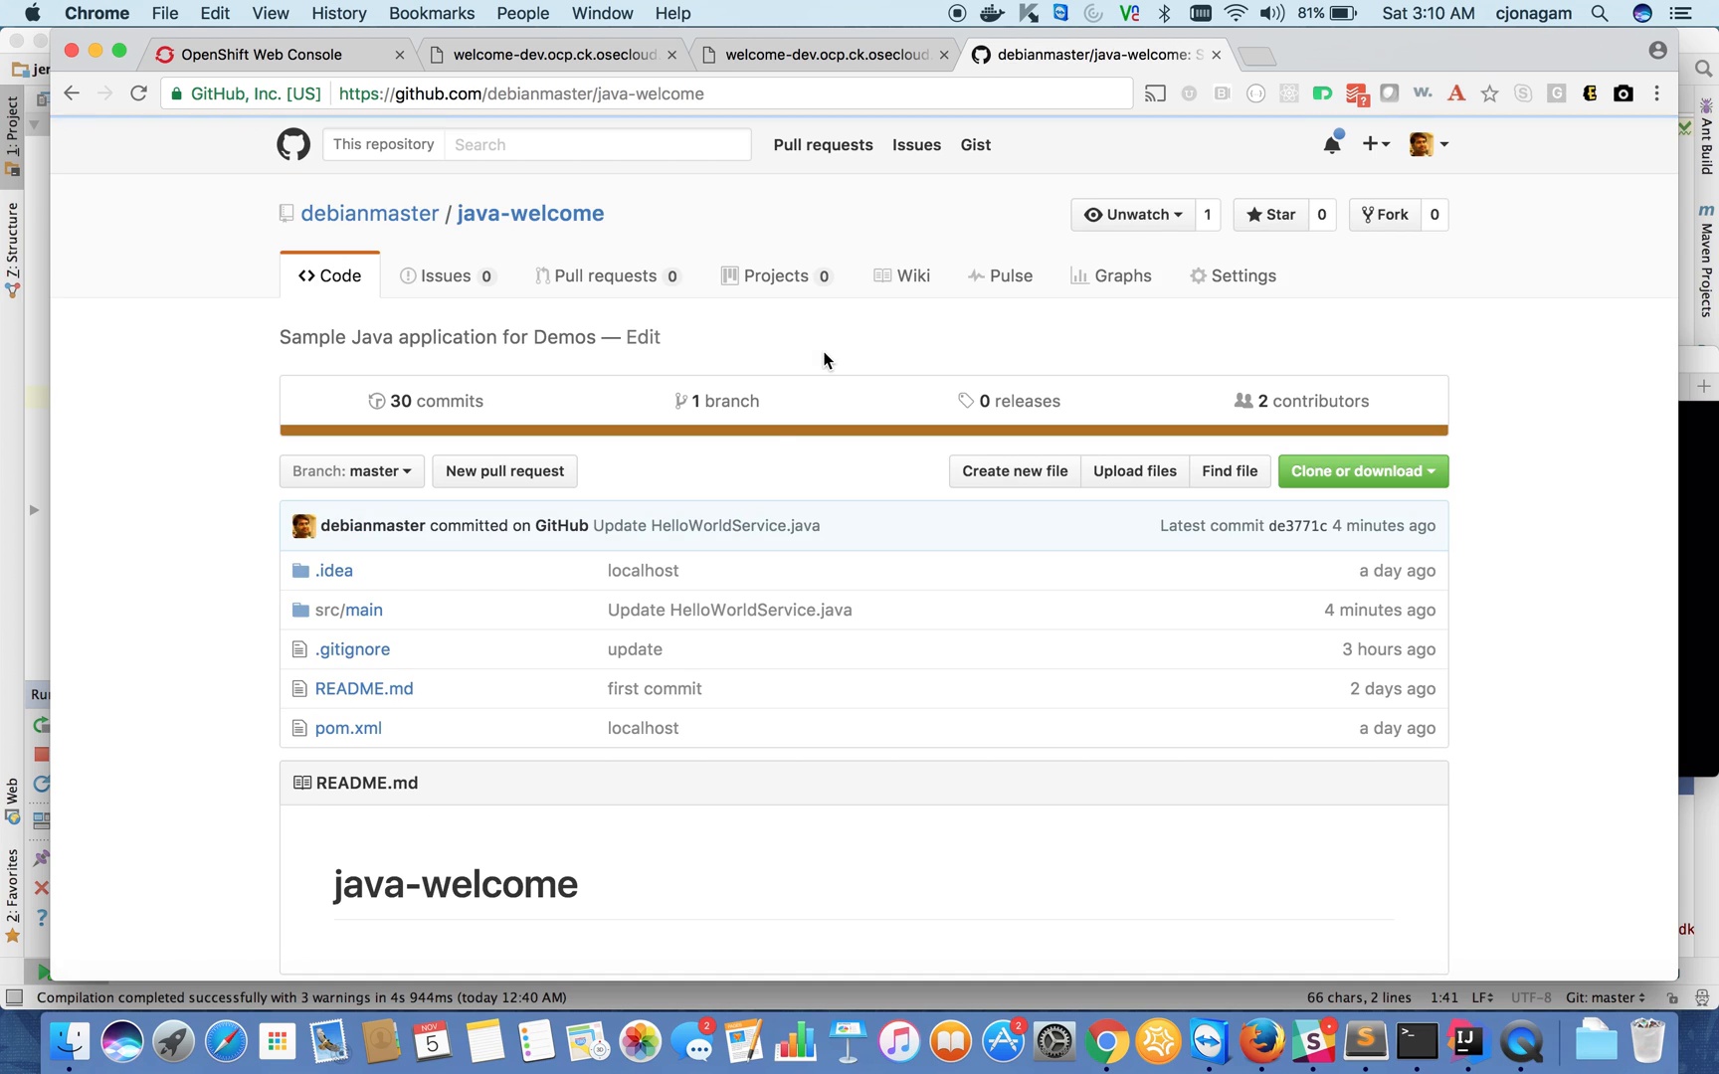
# - Open src/main/java/com/example/rest/HelloWorldService.java in GitHub's web editor
pyautogui.scroll(-3)
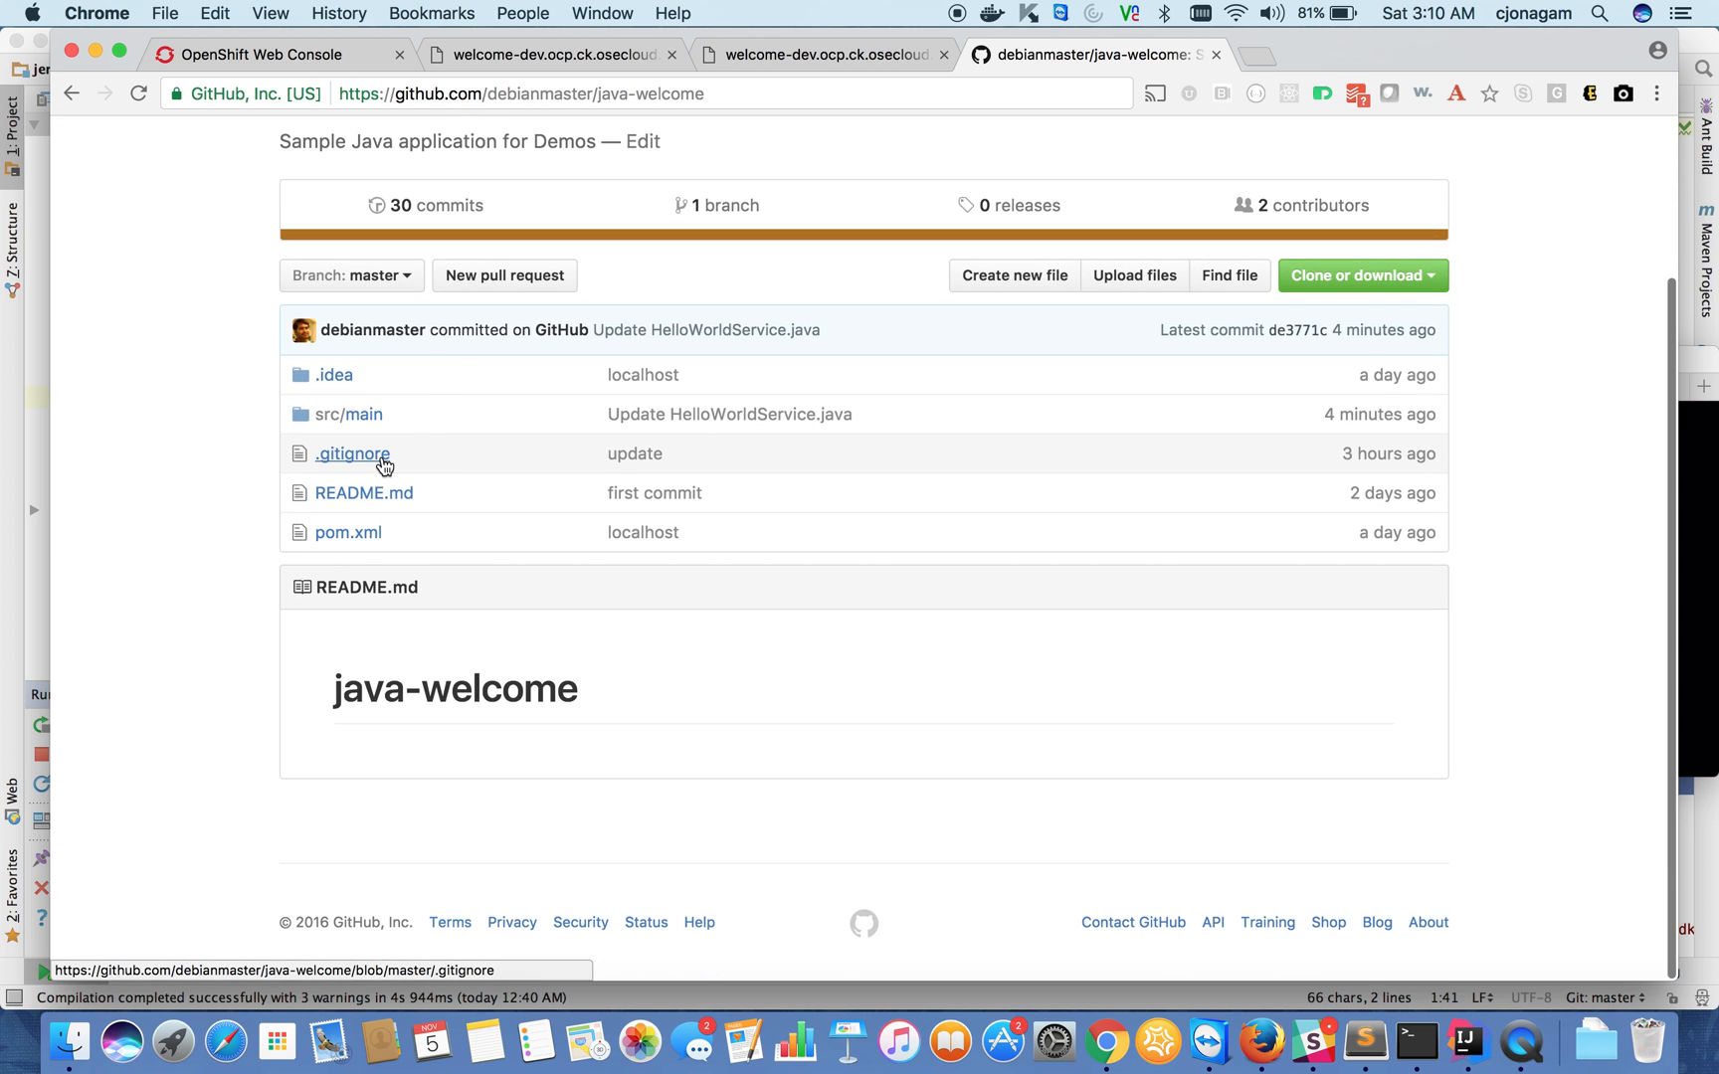
pyautogui.click(350, 412)
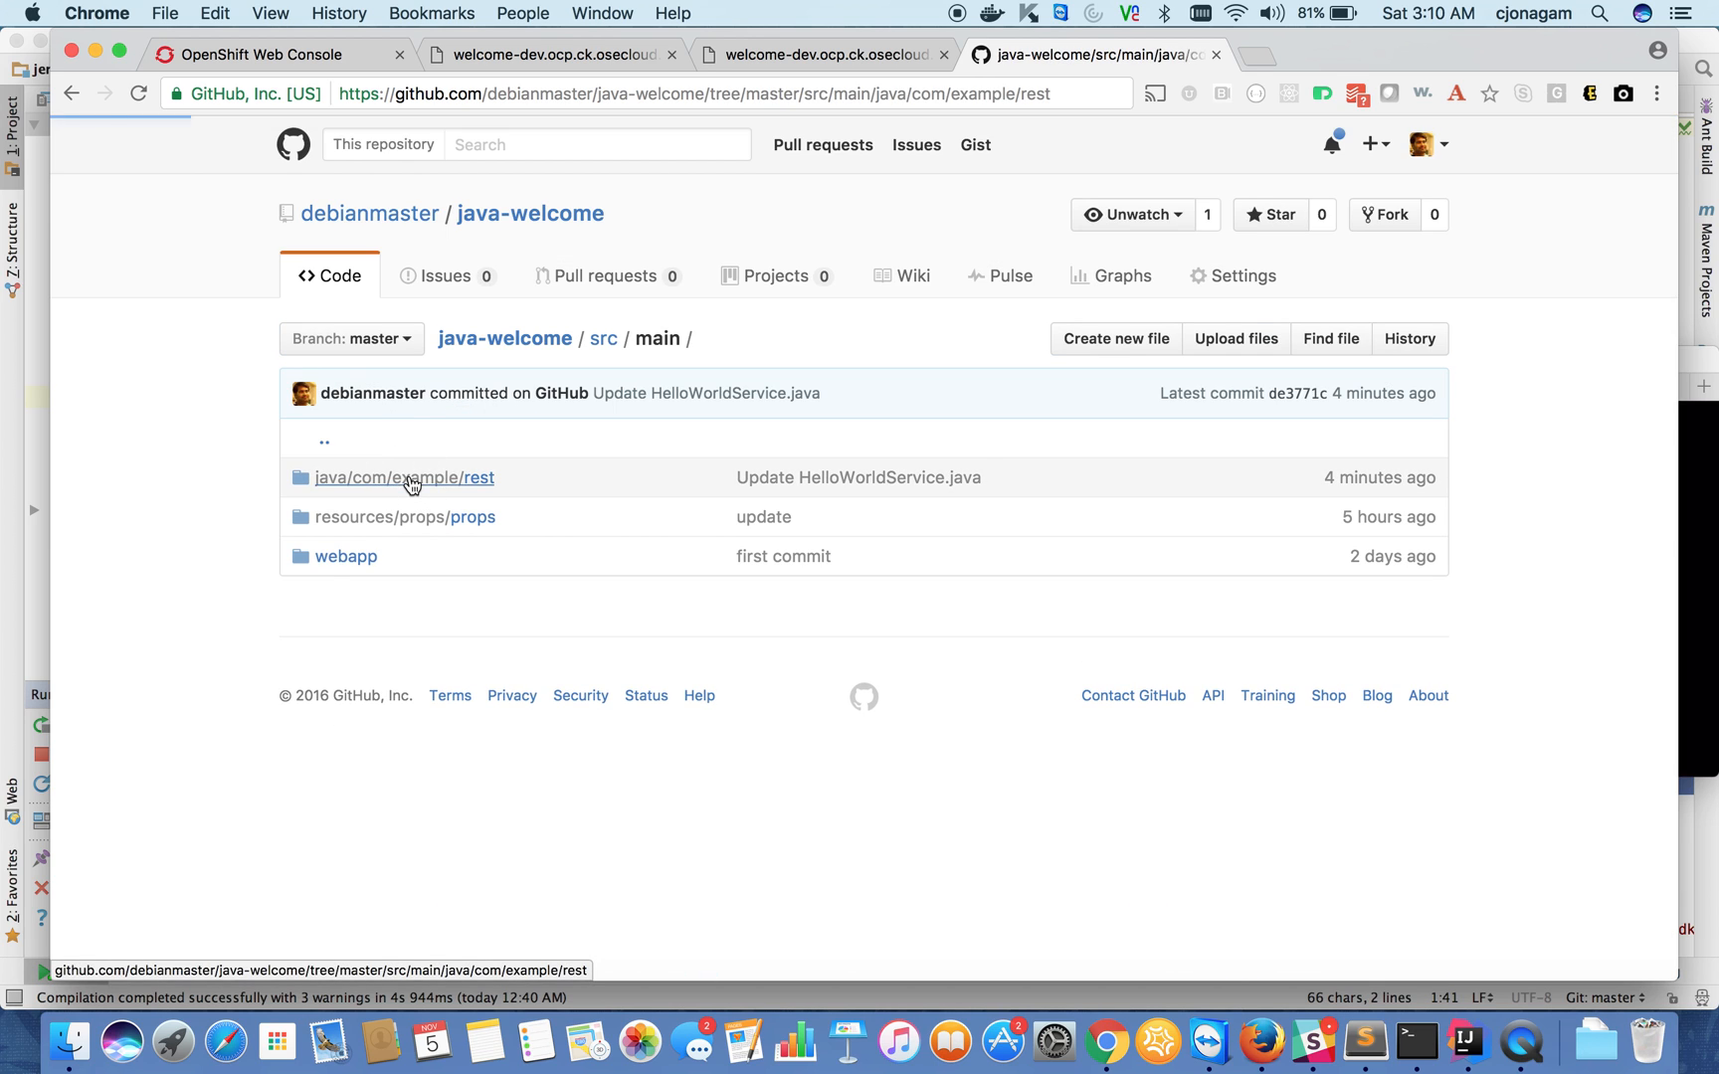
pyautogui.click(404, 477)
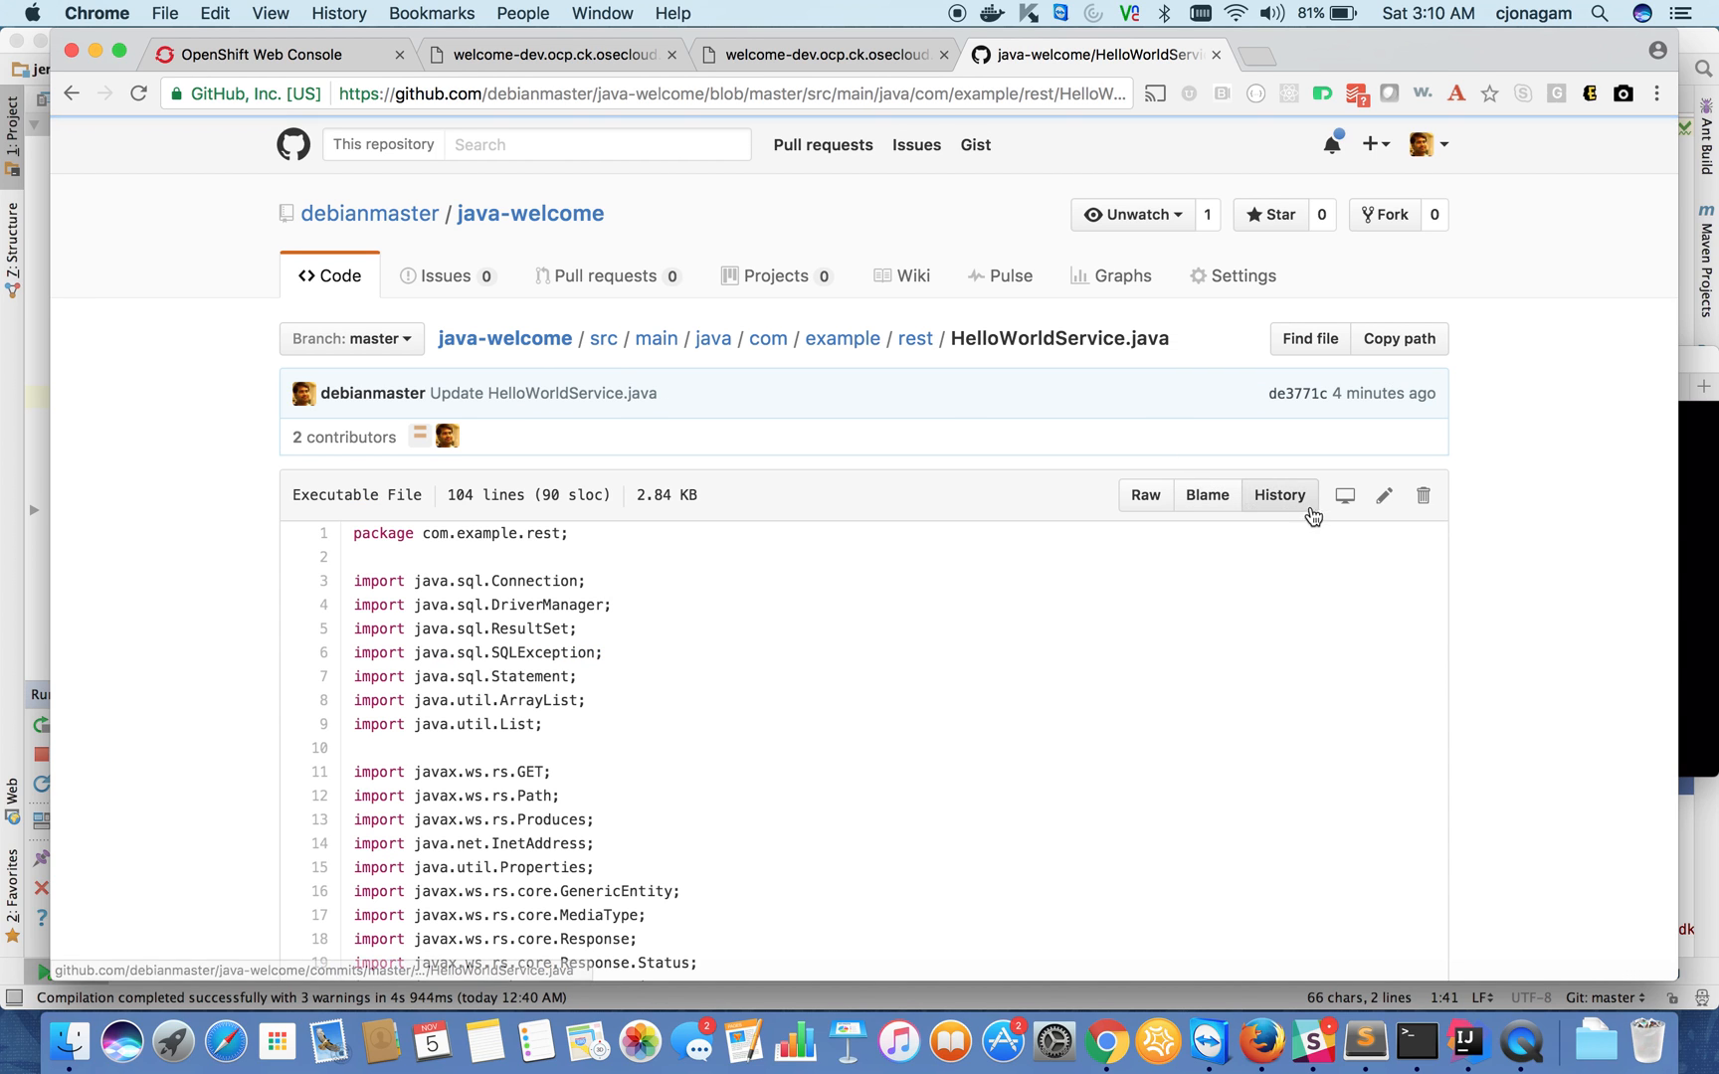
pyautogui.click(1384, 494)
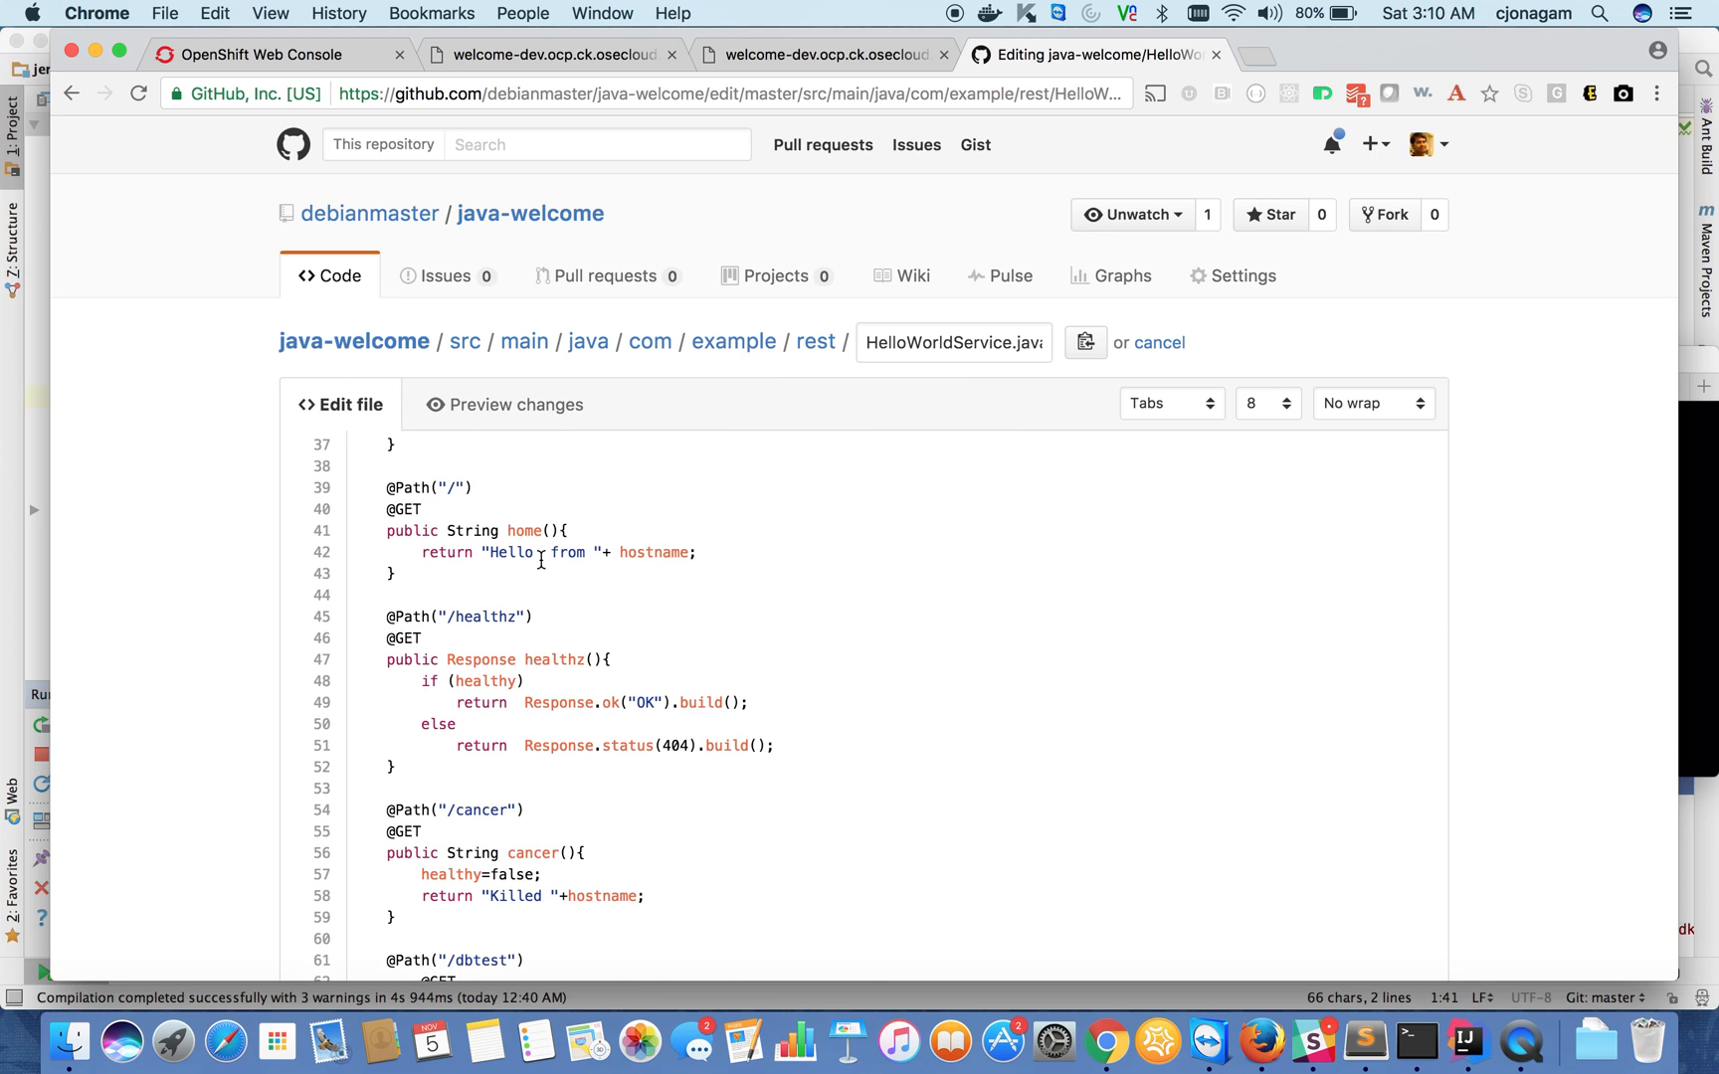
# - Commit 'Hello Openshift from' to master and watch welcome build #6 start in OpenShift
pyautogui.write('Opens')
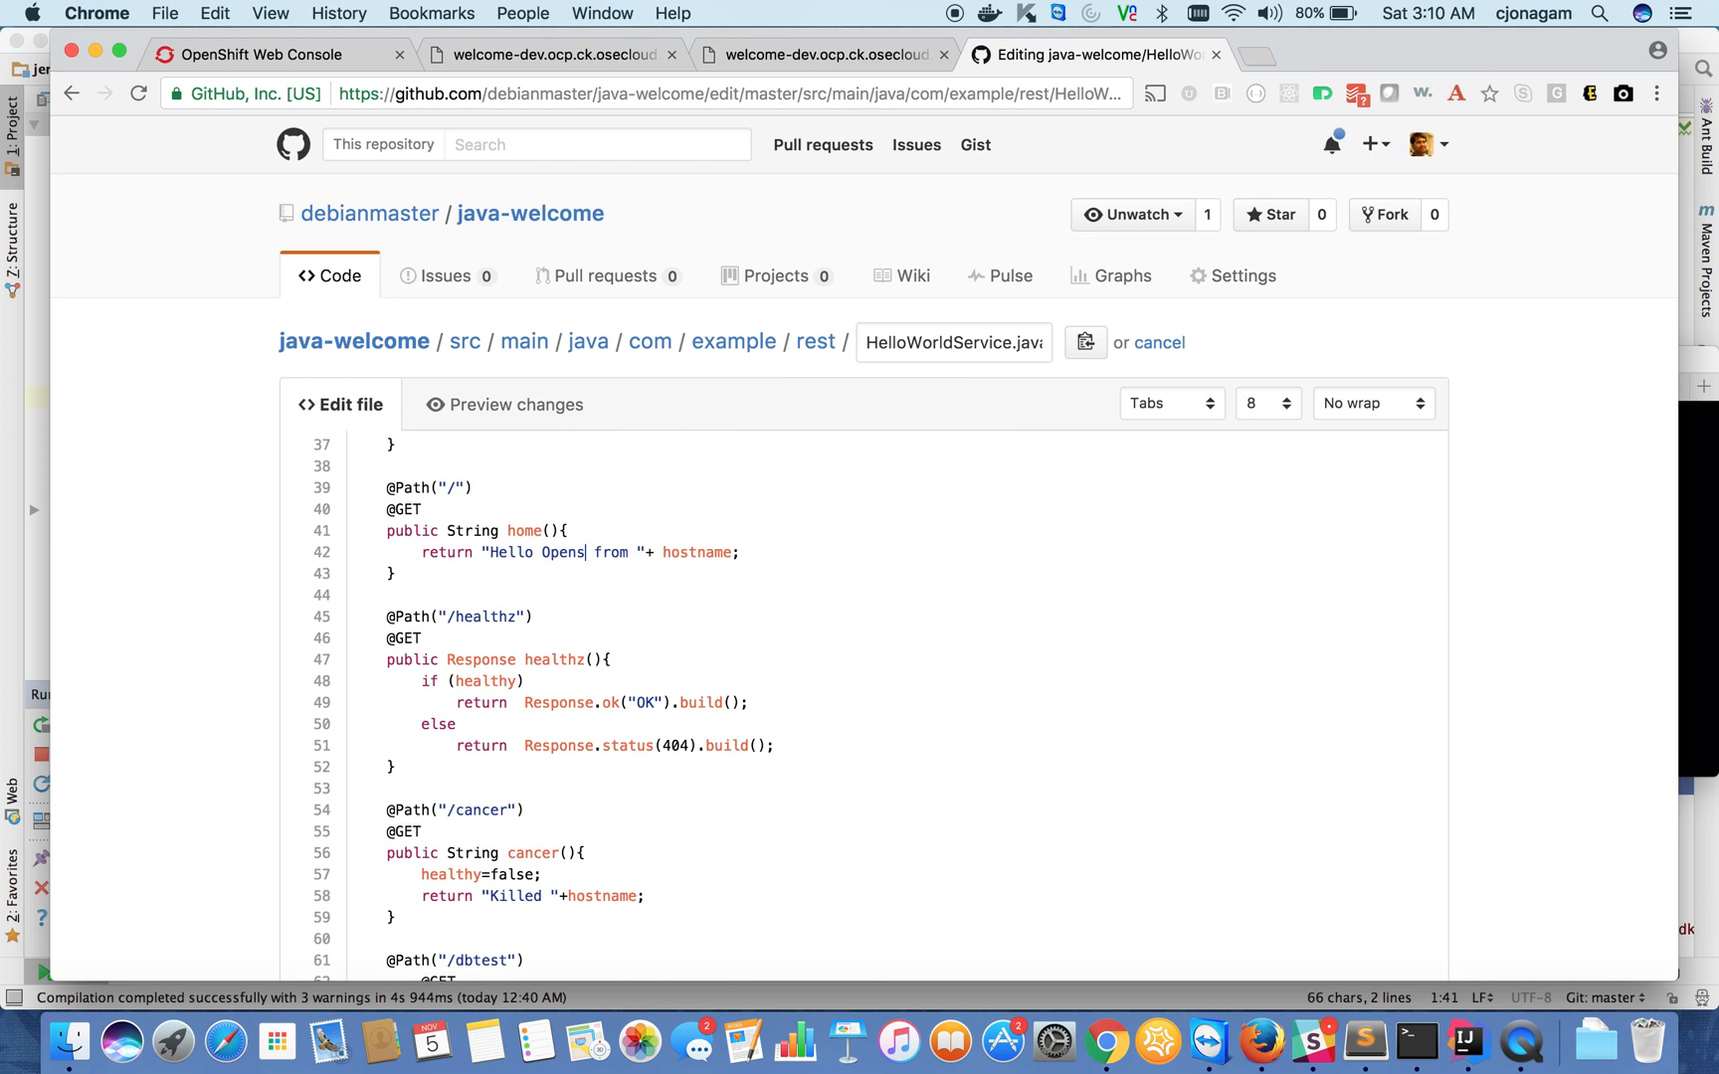
pyautogui.write('hift')
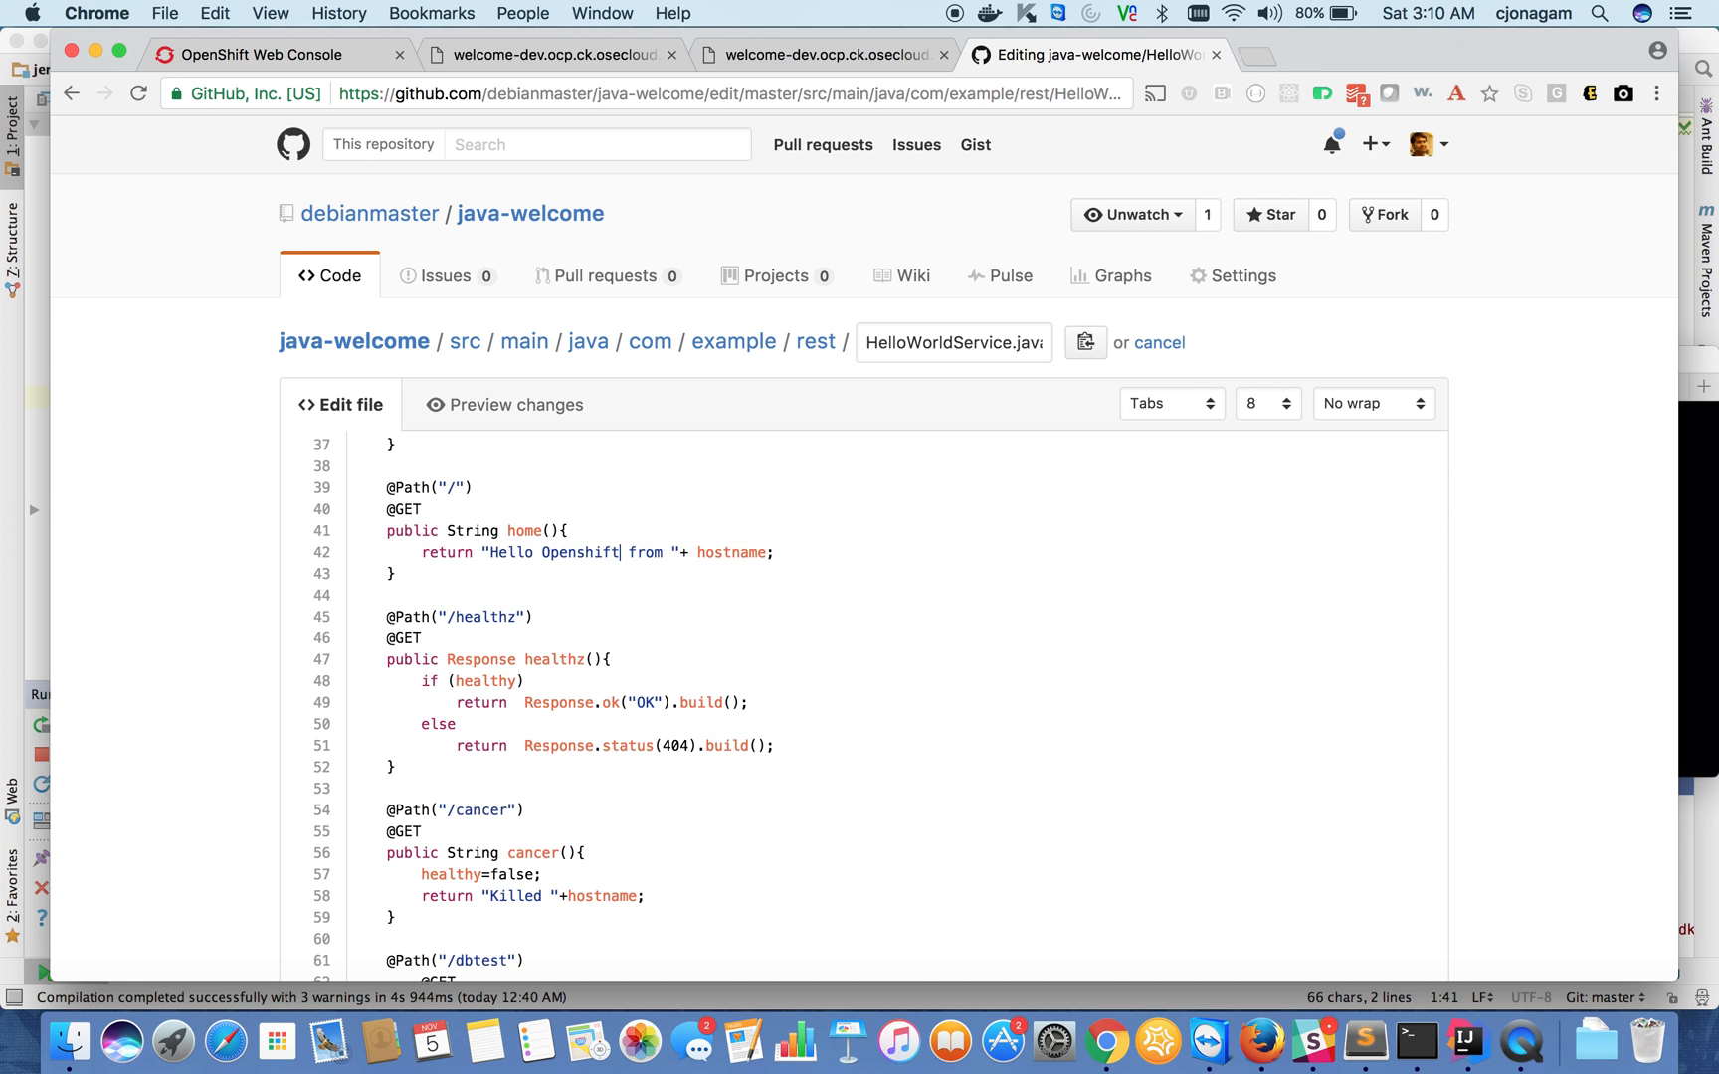
pyautogui.scroll(-3)
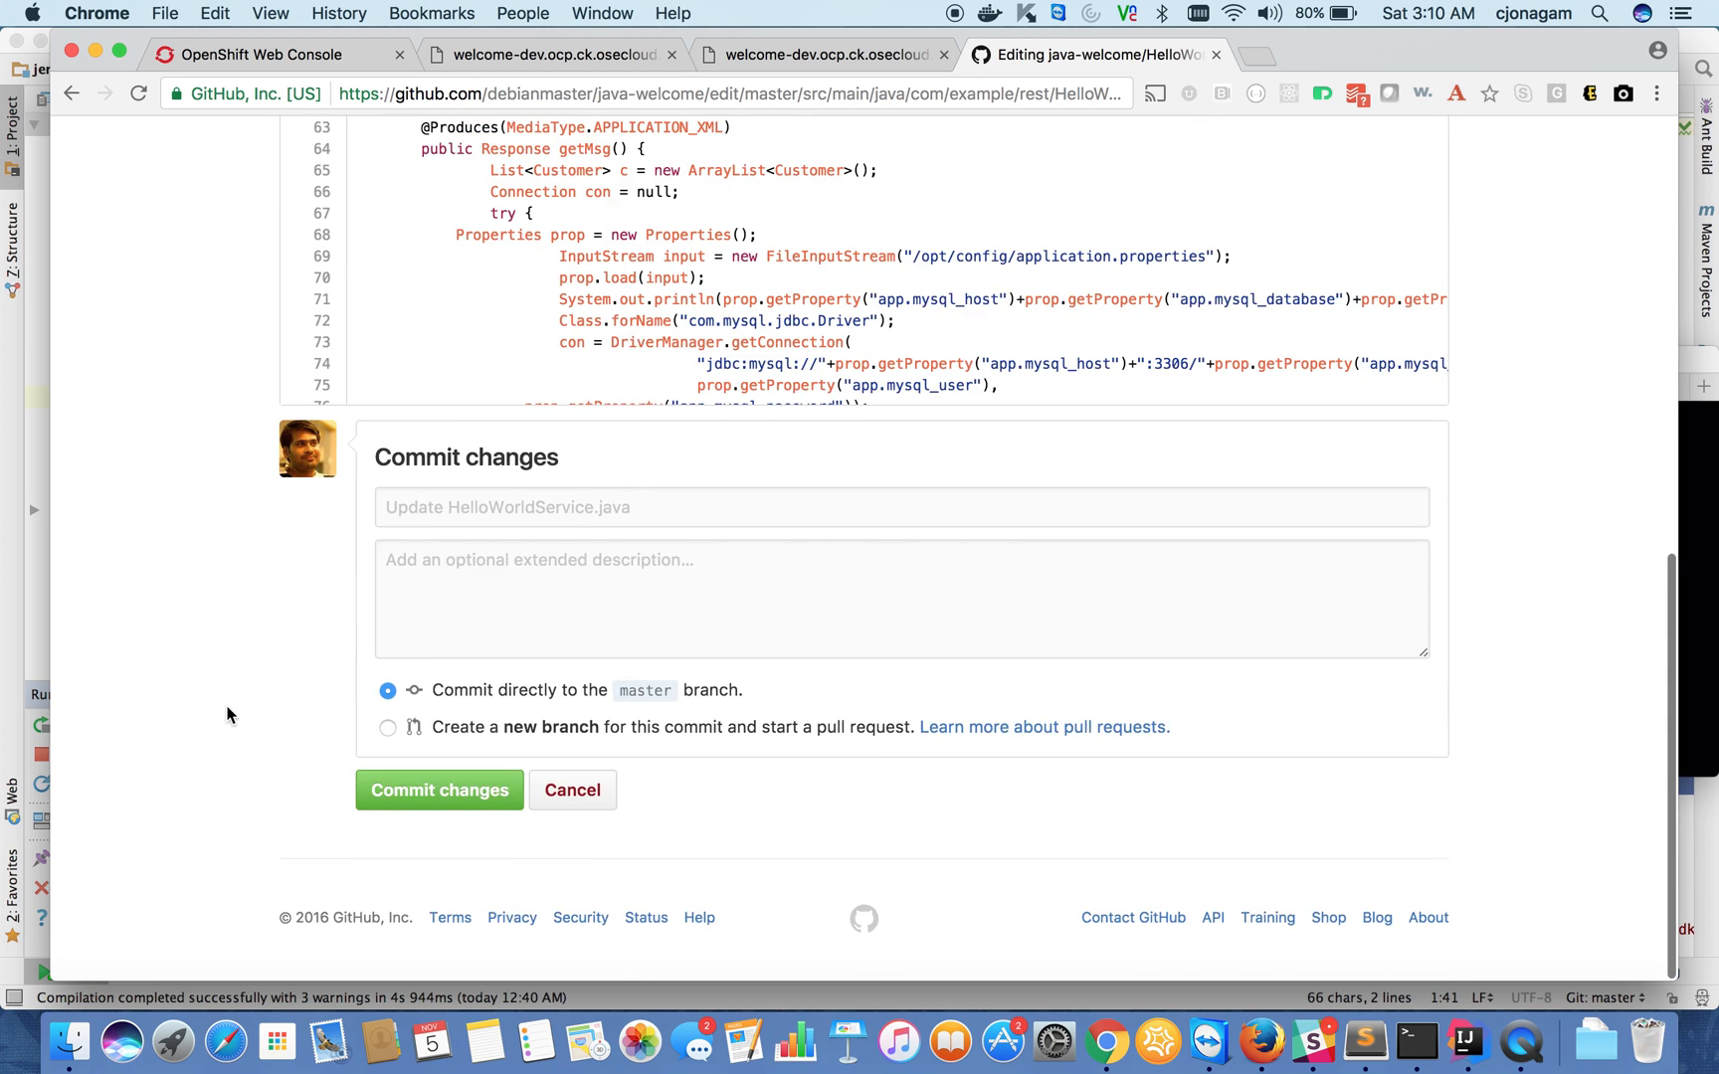
pyautogui.click(438, 789)
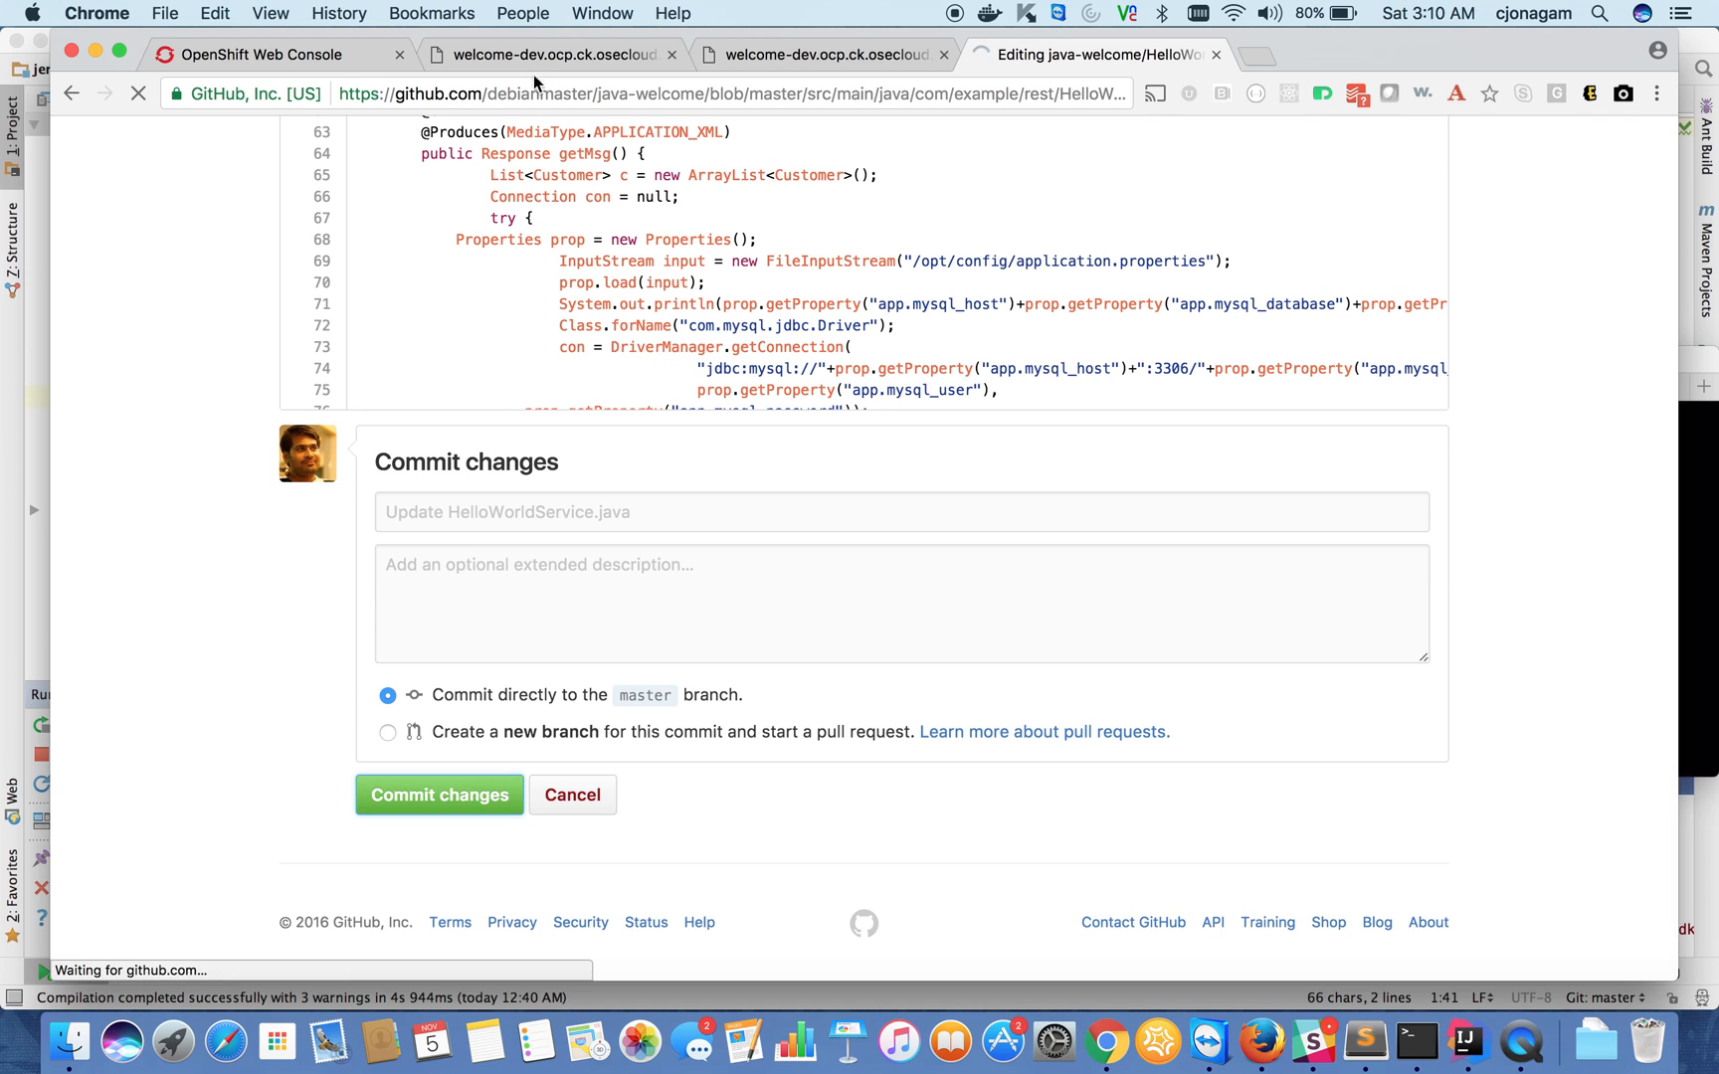
pyautogui.click(280, 54)
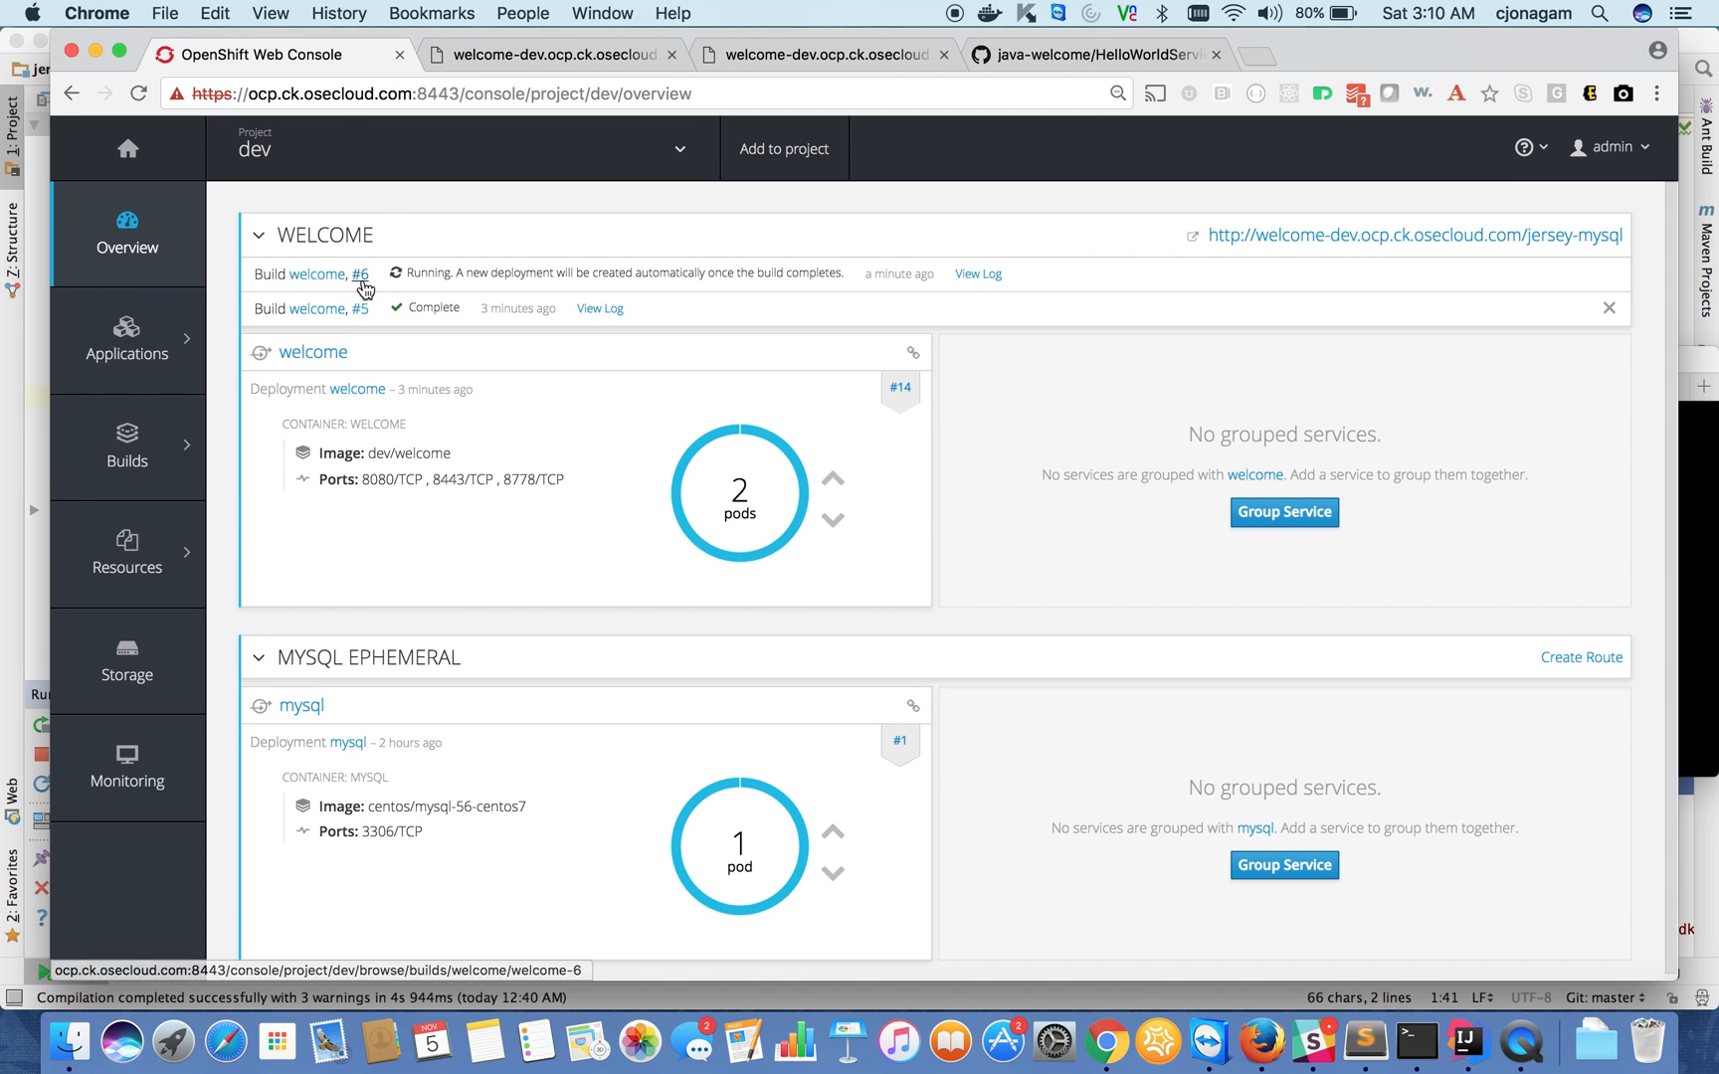
pyautogui.moveTo(1075, 572)
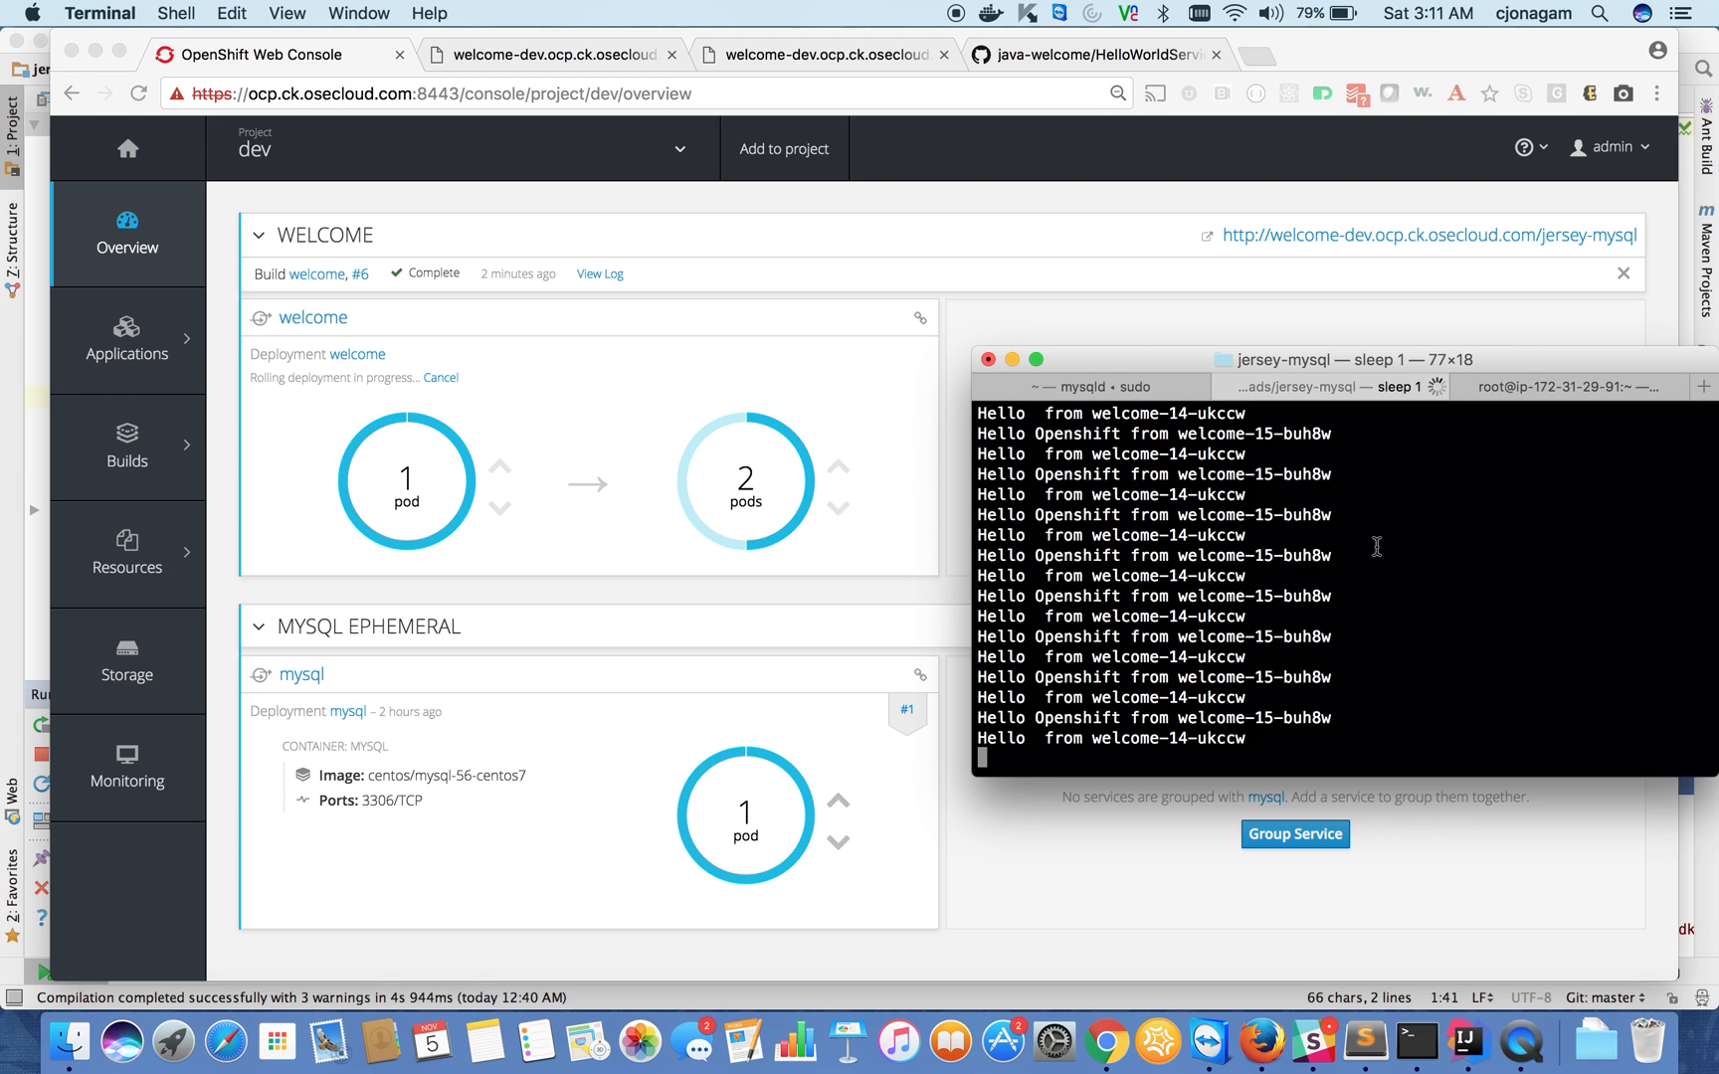
pyautogui.moveTo(1110, 892)
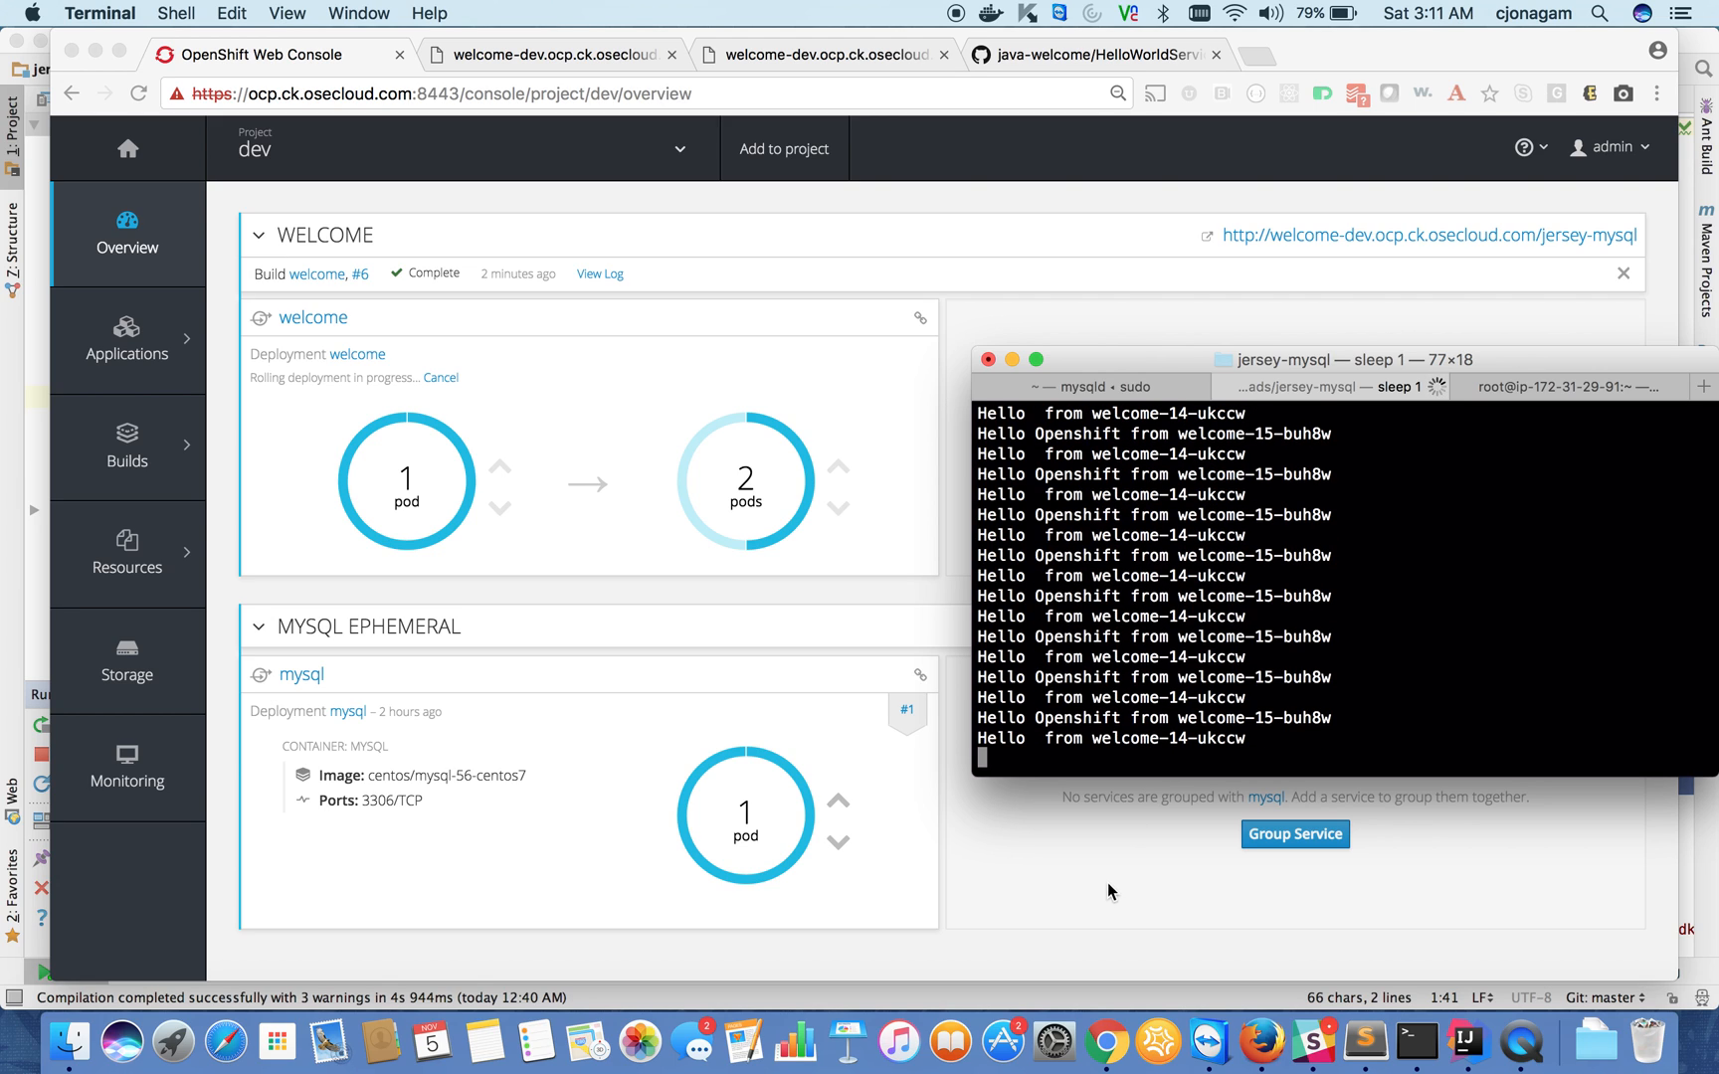
pyautogui.moveTo(982, 645)
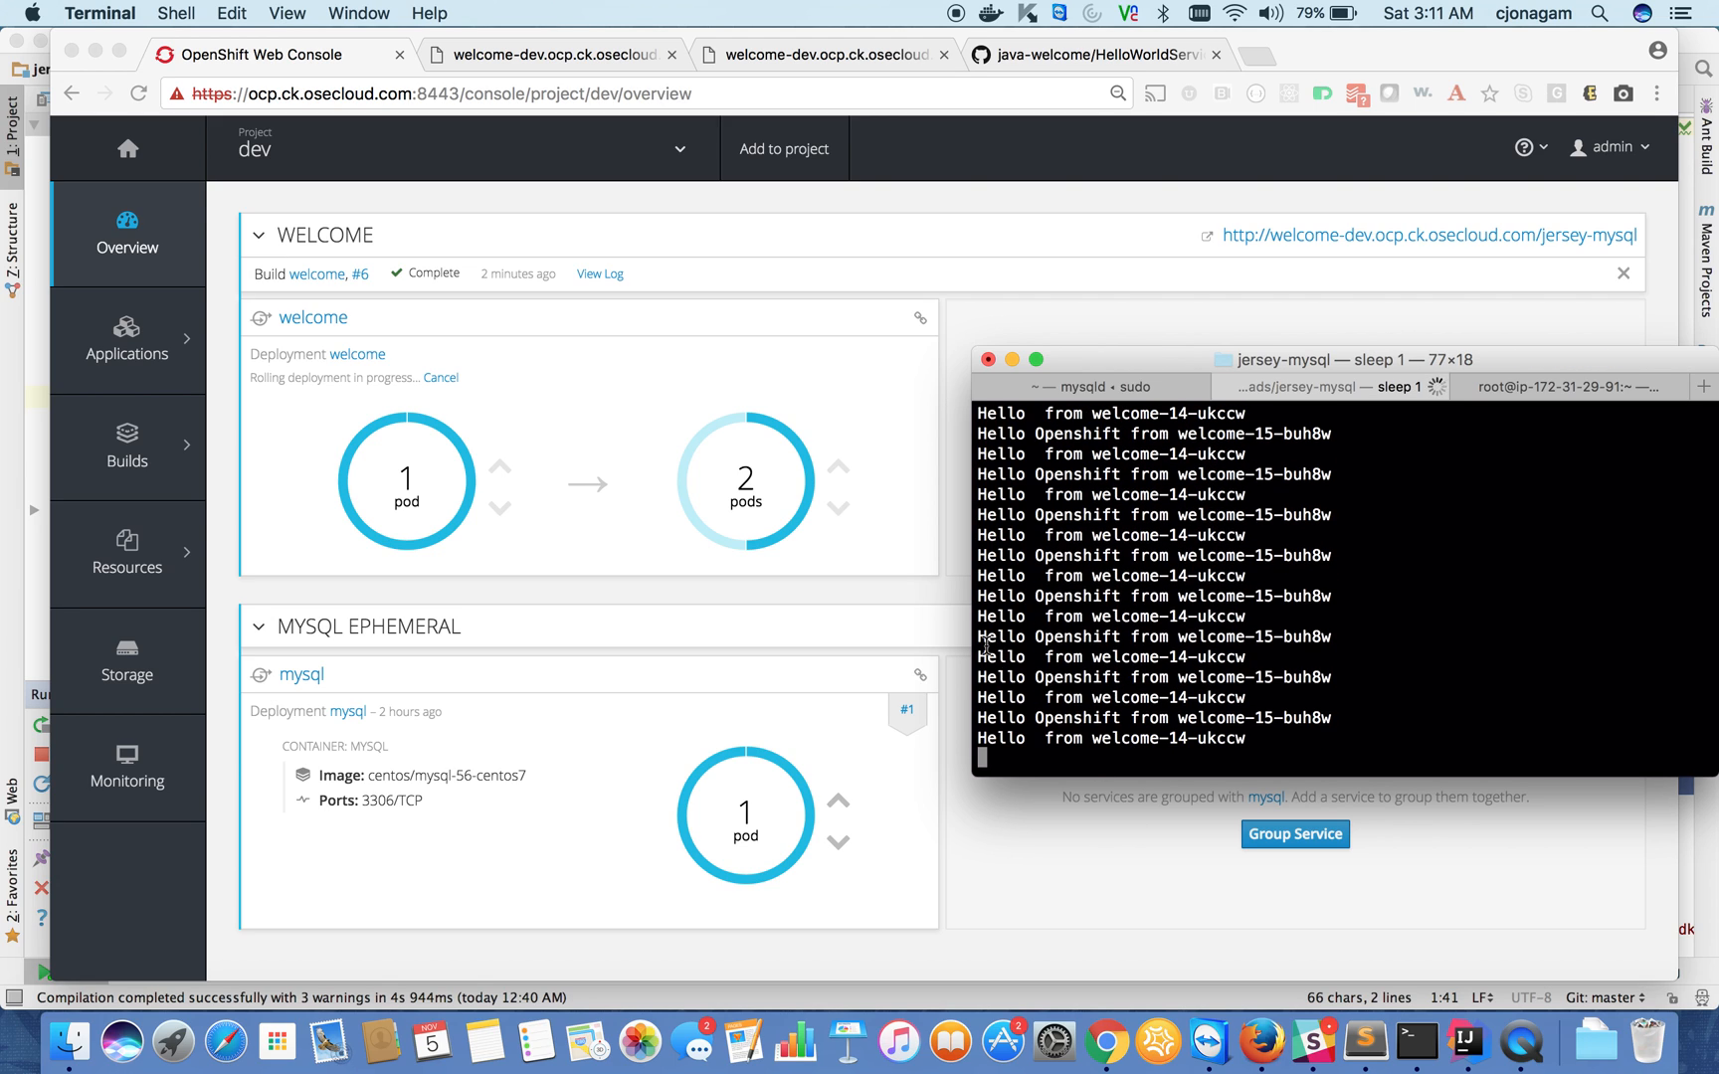